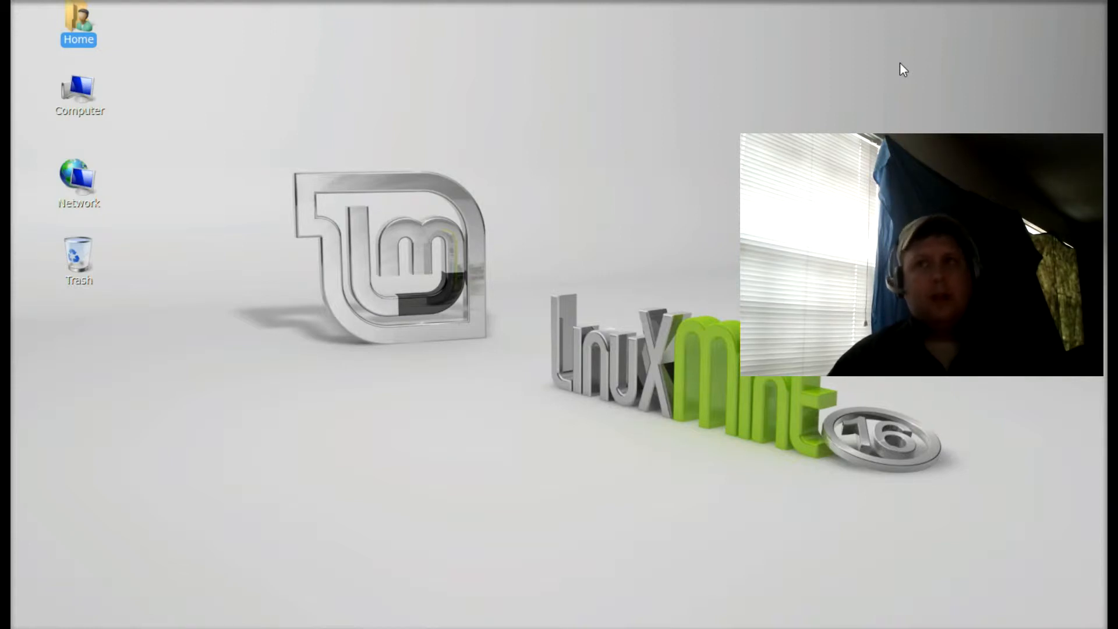
{"action": "mouse_move", "coordinate": [779, 128]}
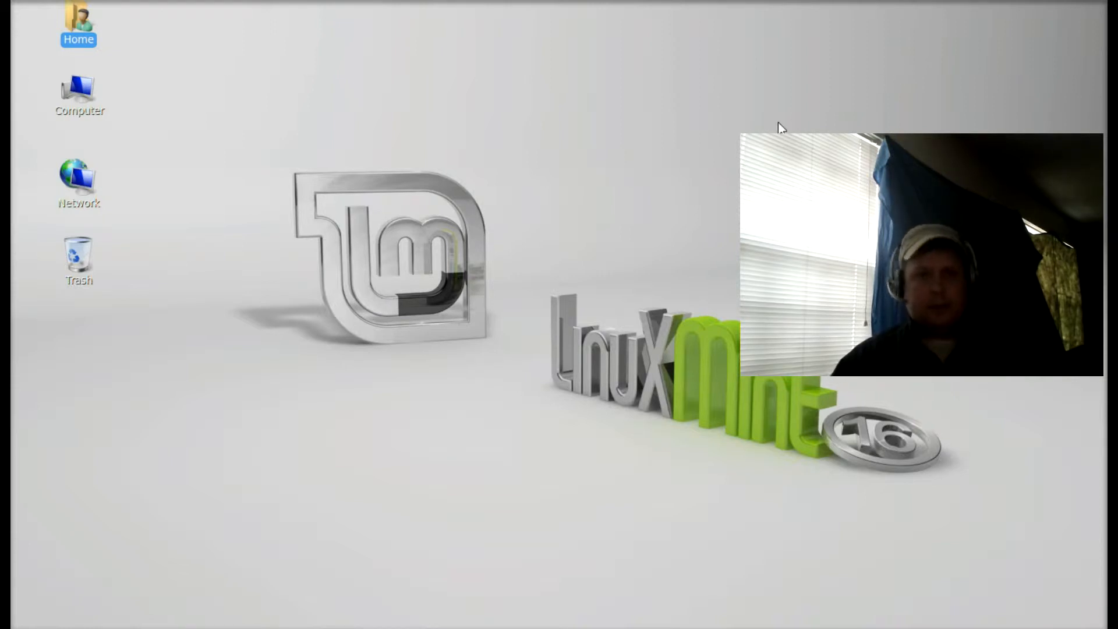
{"action": "mouse_move", "coordinate": [538, 270]}
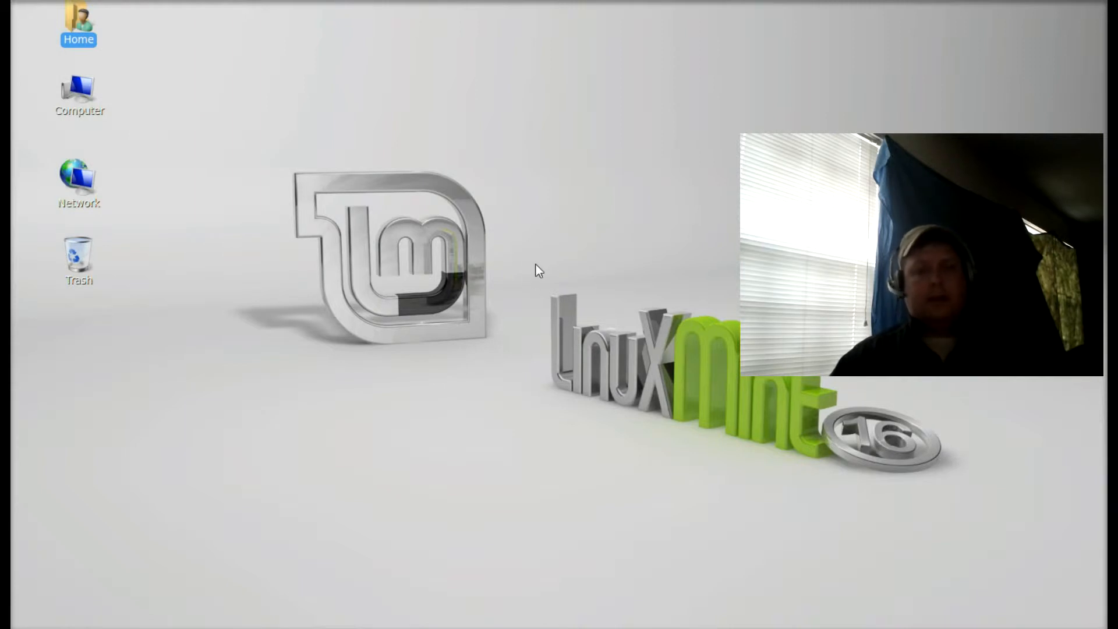
{"action": "mouse_move", "coordinate": [362, 335]}
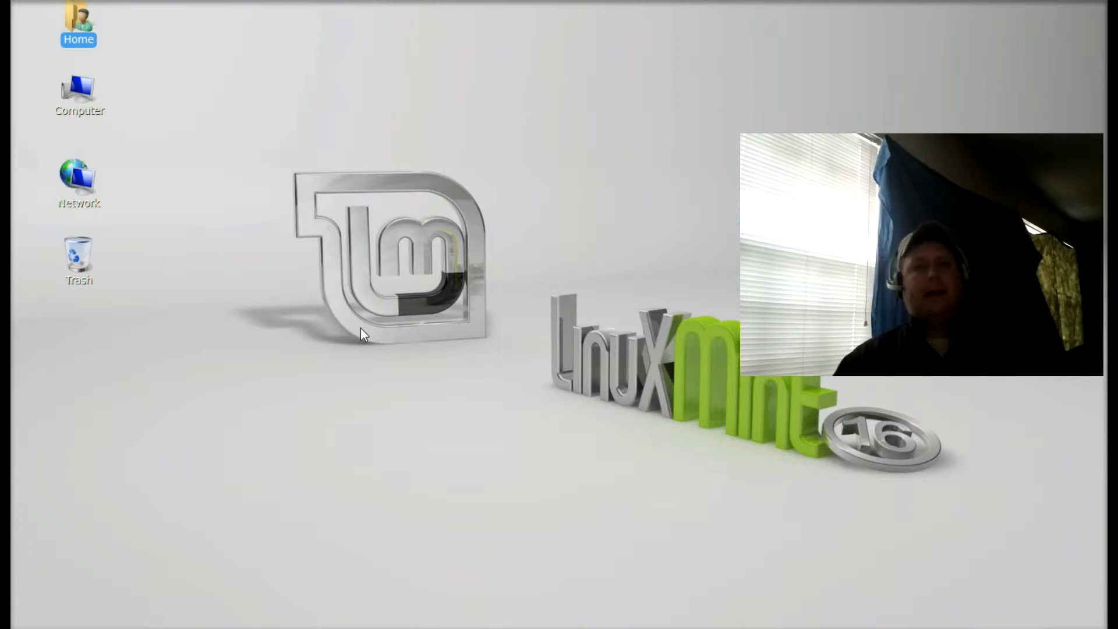
{"action": "mouse_move", "coordinate": [236, 396]}
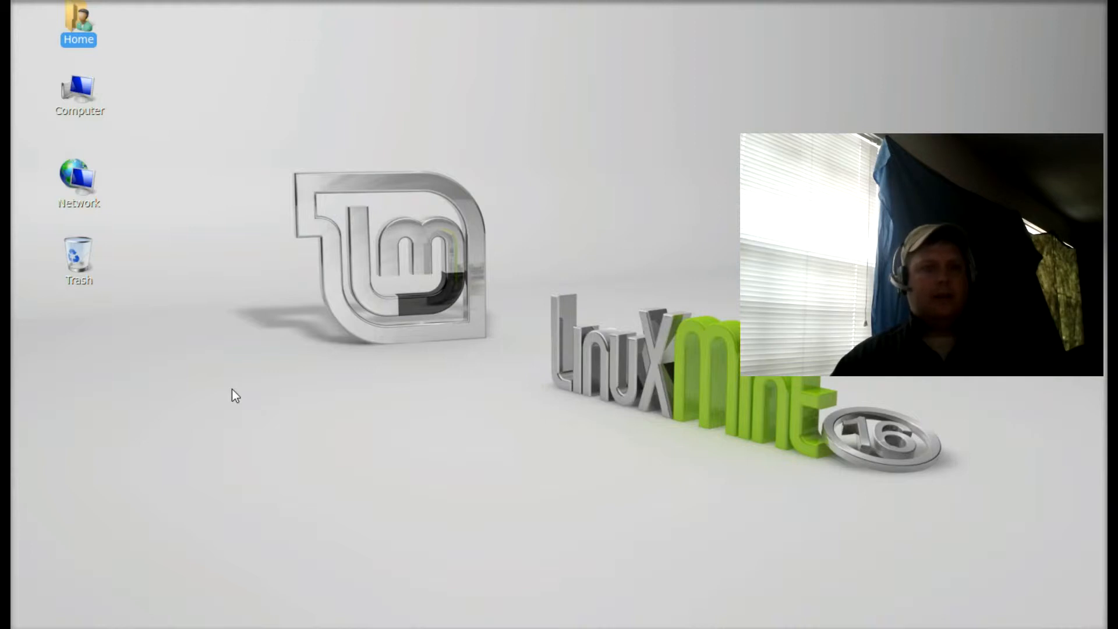
{"action": "mouse_move", "coordinate": [346, 453]}
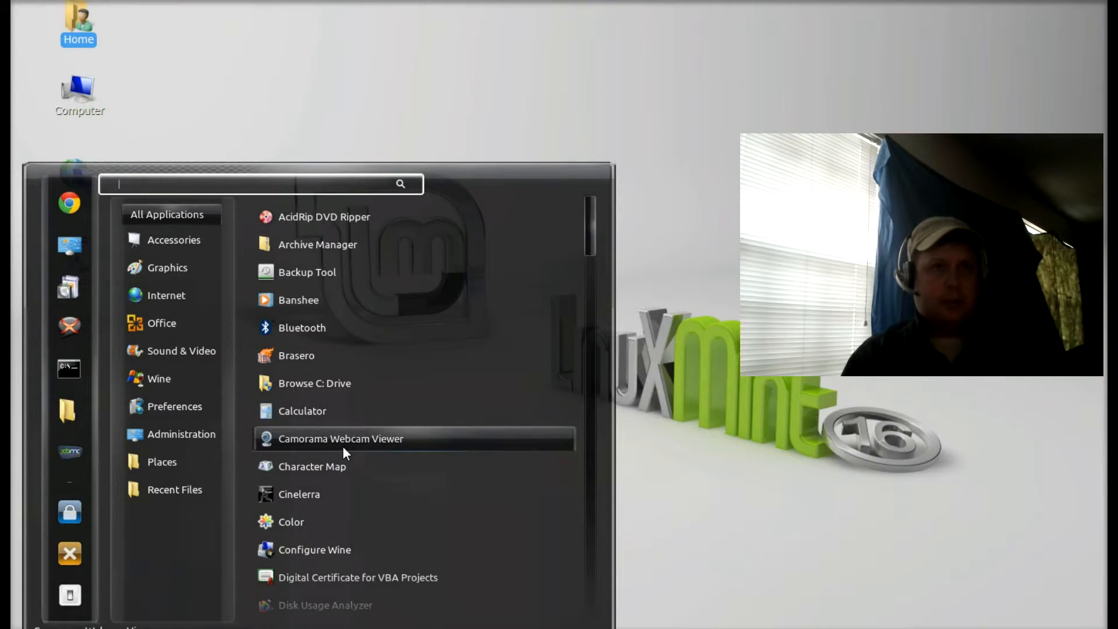
- Search the Mint menu for "disks" and launch the Disks utility
{"action": "type", "text": "d"}
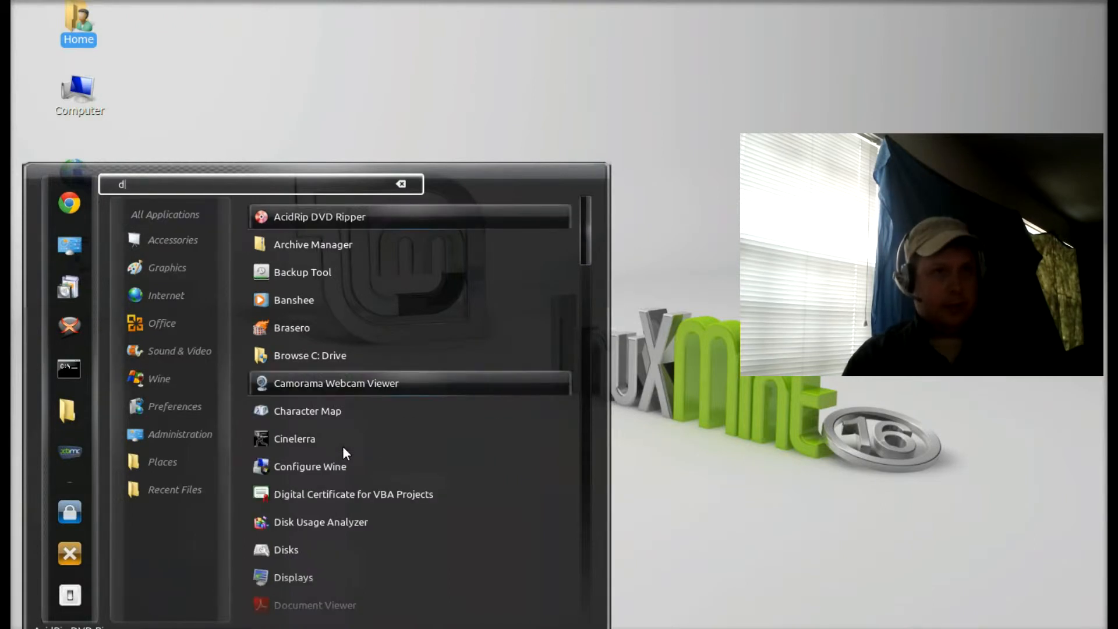
{"action": "type", "text": "isks"}
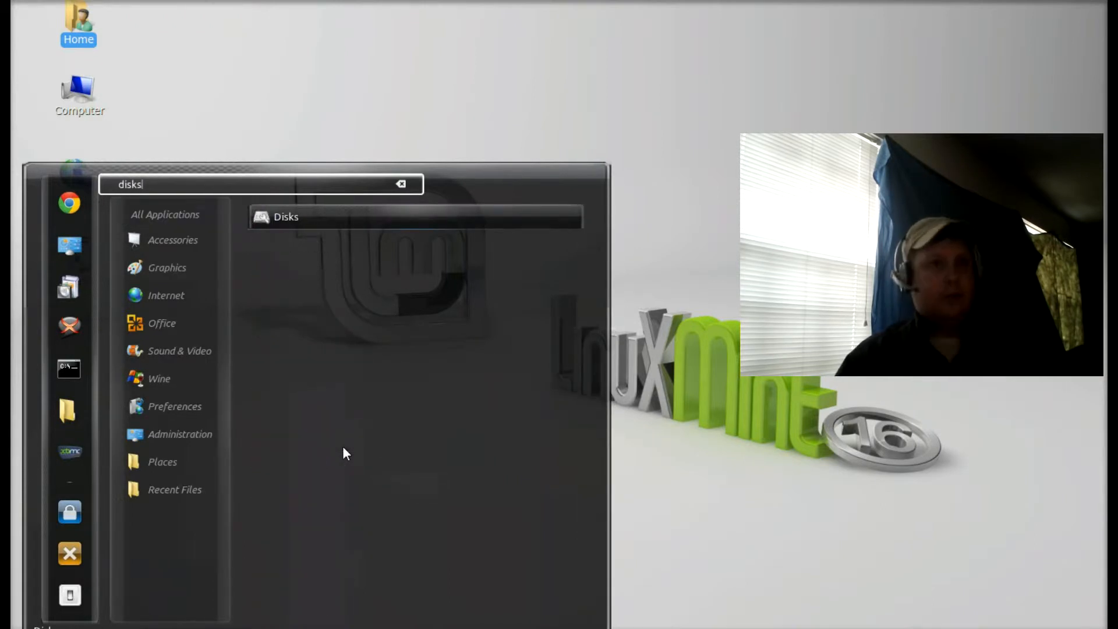
{"action": "left_click", "coordinate": [286, 217]}
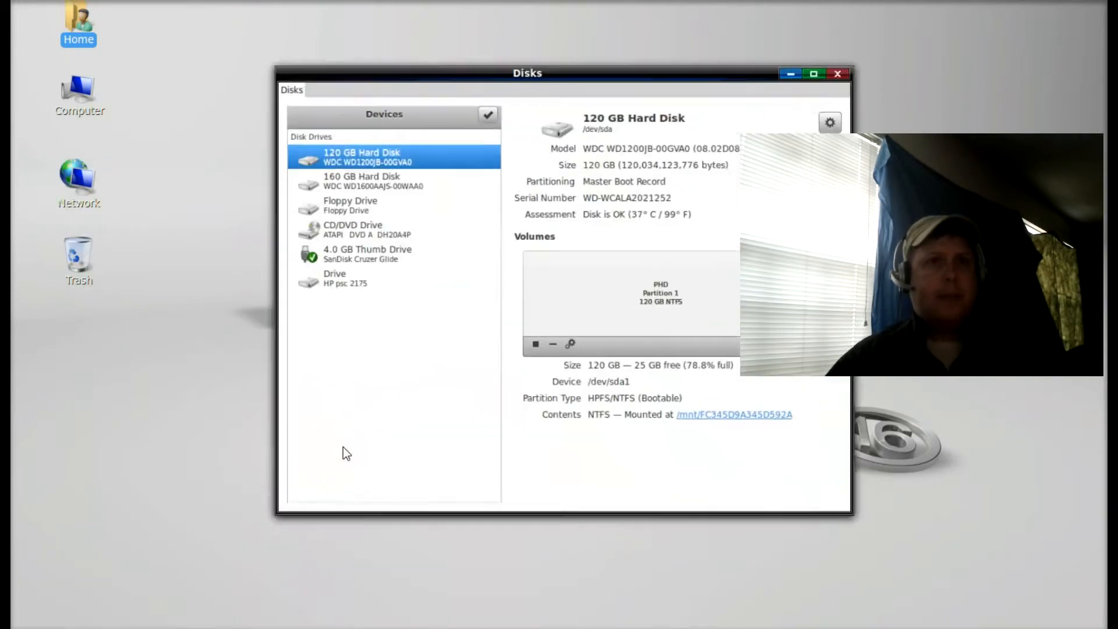
- Select the 160 GB hard disk's 93 GB NTFS Partition 1 and show its gear-menu actions
{"action": "left_click_drag", "start_coordinate": [527, 73], "coordinate": [524, 56]}
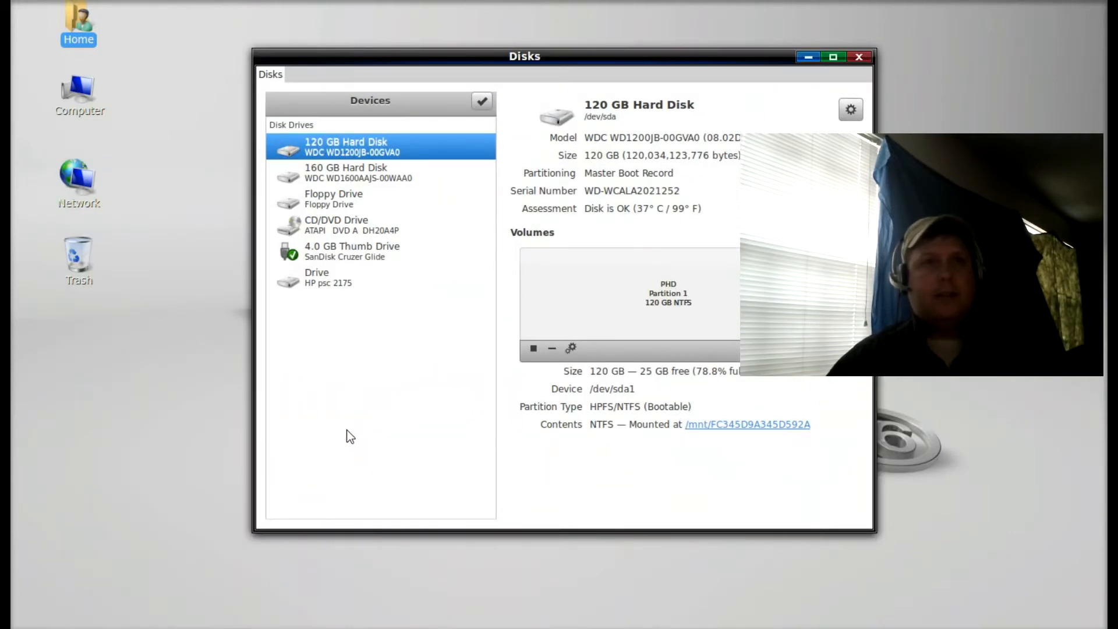
{"action": "mouse_move", "coordinate": [429, 350]}
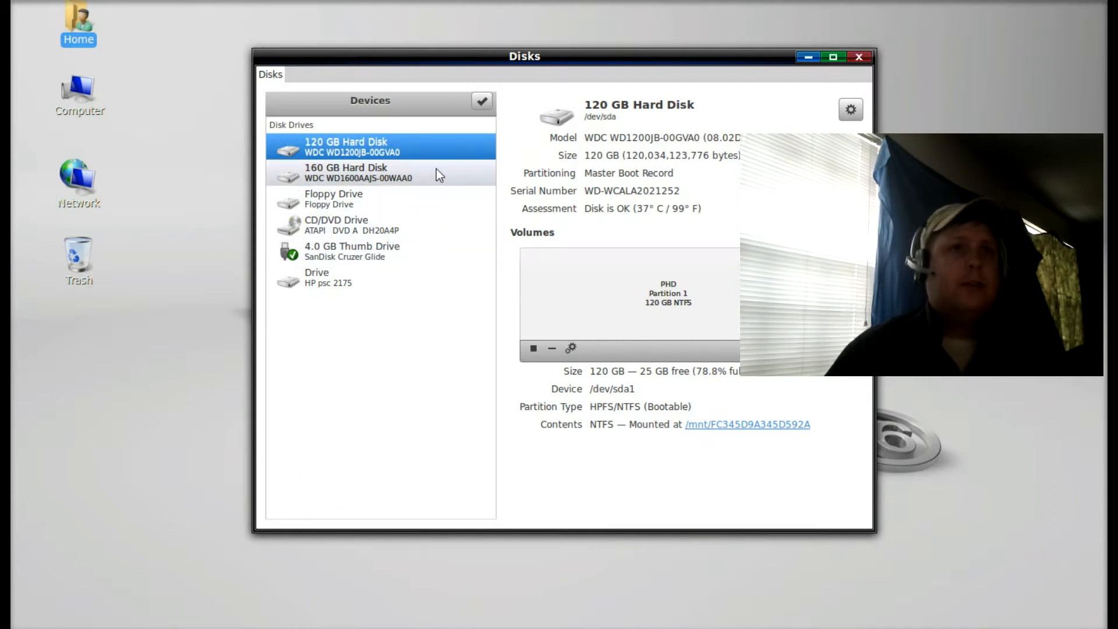
{"action": "left_click", "coordinate": [346, 172]}
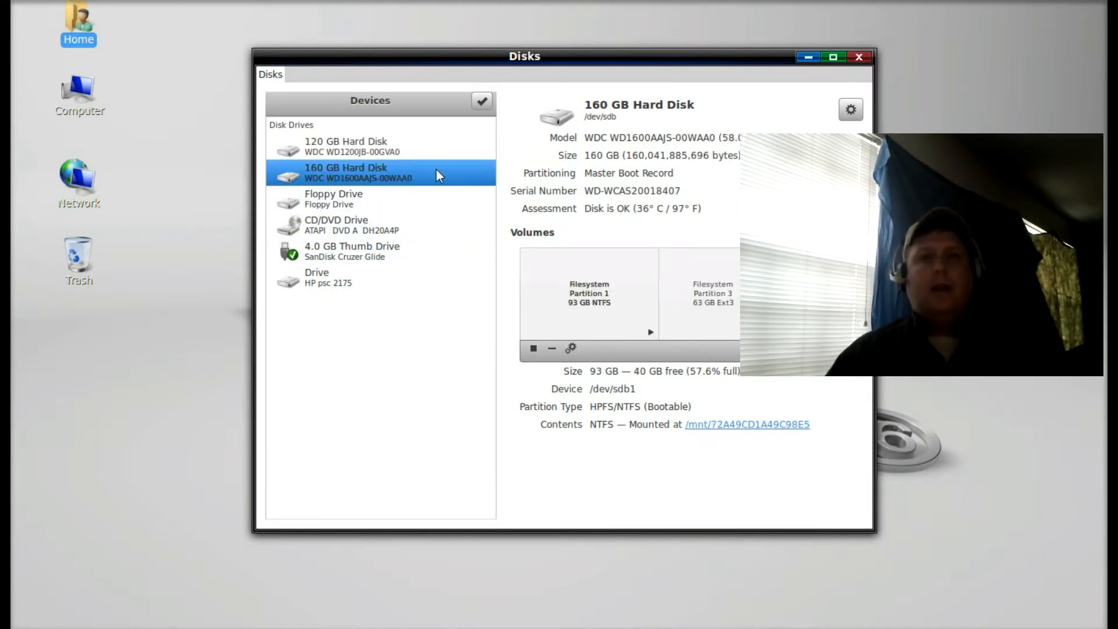
{"action": "mouse_move", "coordinate": [571, 242]}
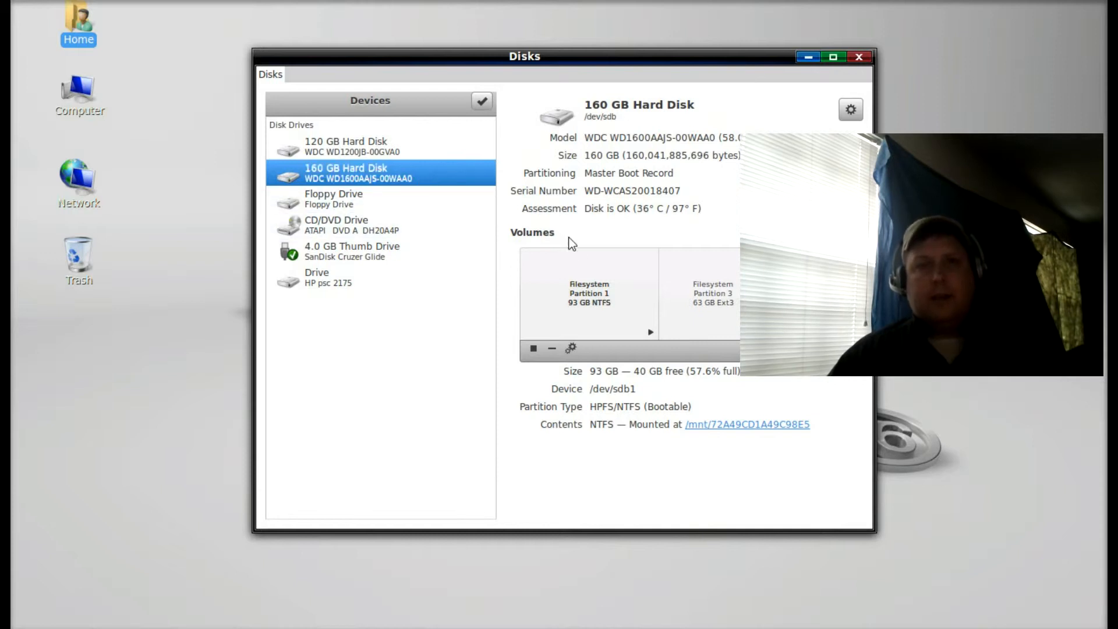
{"action": "mouse_move", "coordinate": [612, 302]}
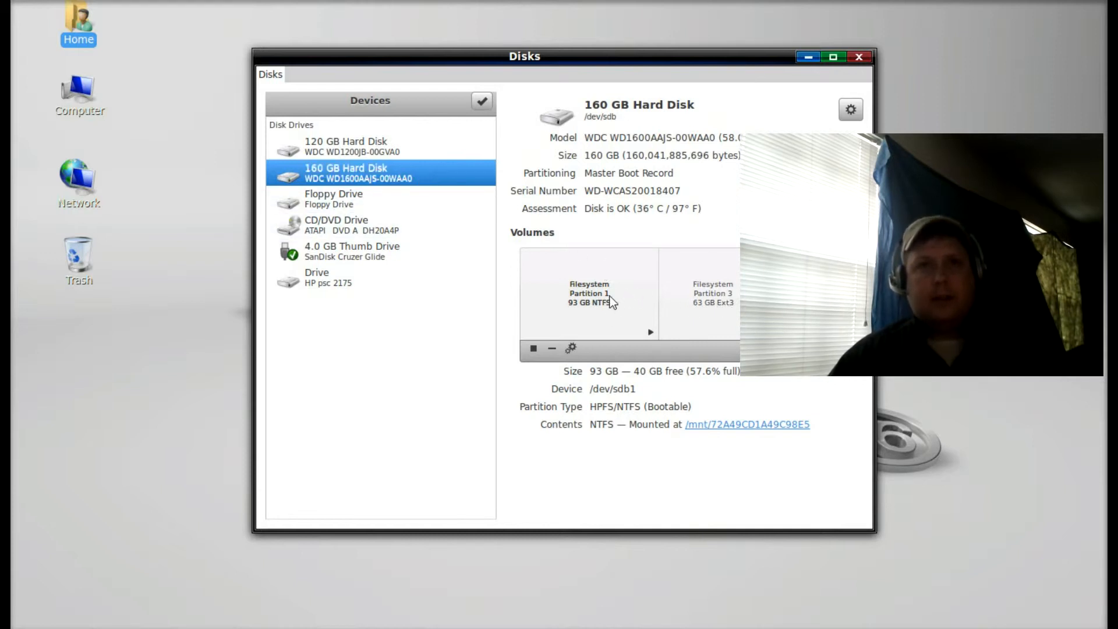
{"action": "left_click", "coordinate": [588, 292]}
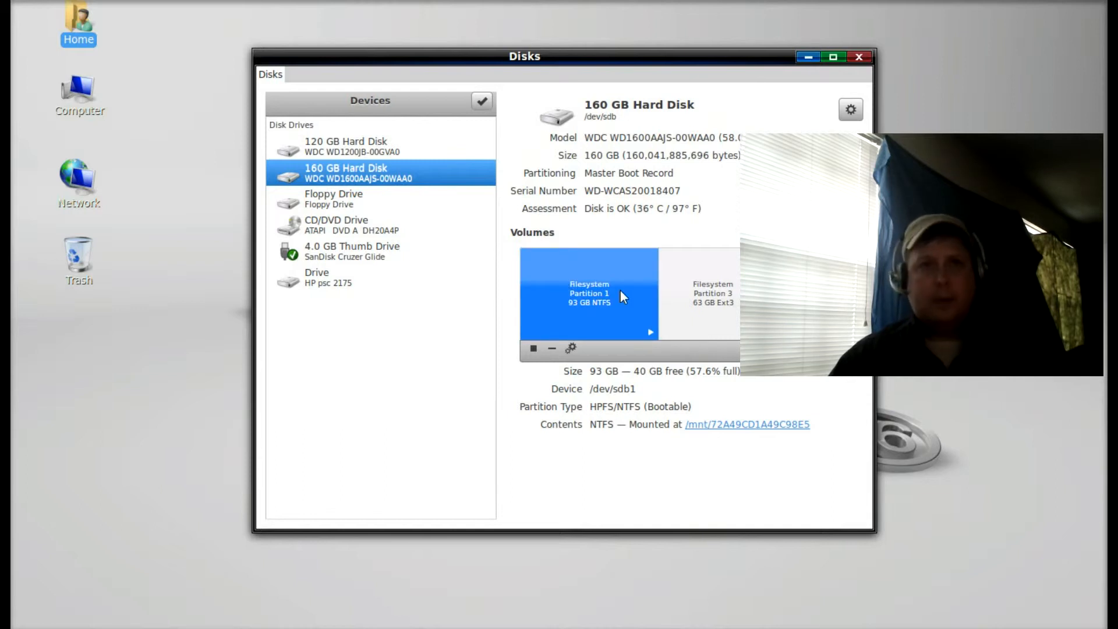
{"action": "mouse_move", "coordinate": [596, 322]}
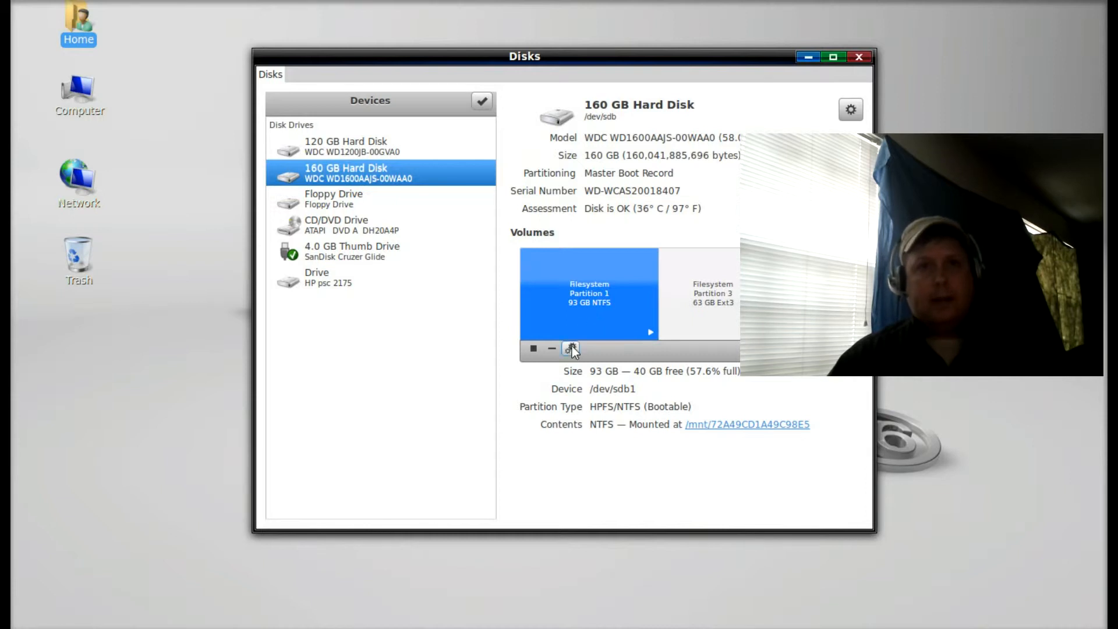
{"action": "left_click", "coordinate": [571, 349]}
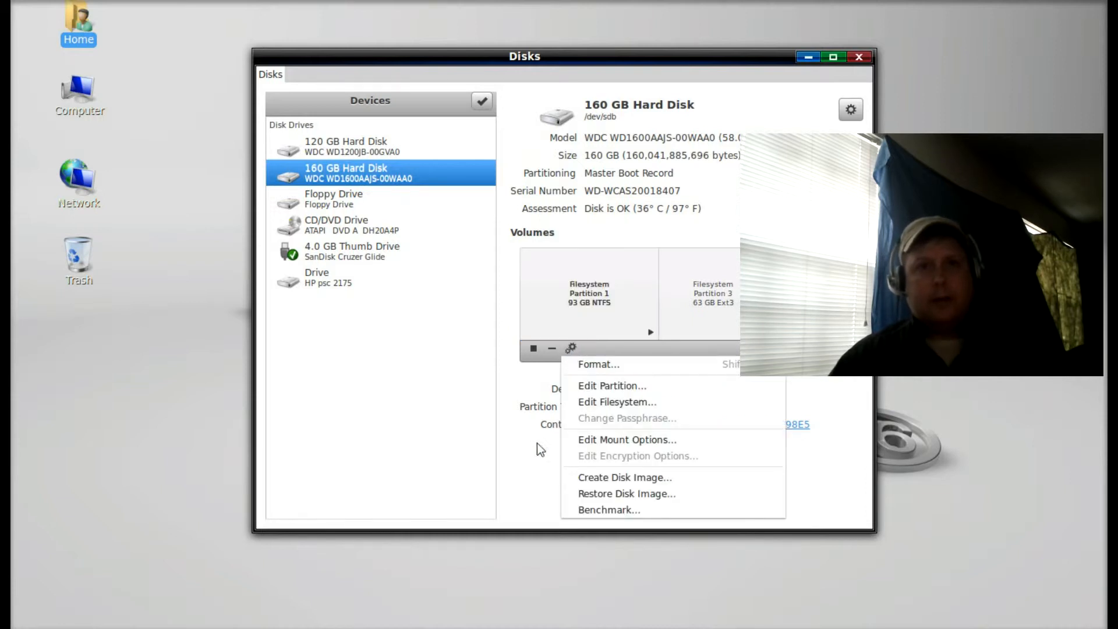
- In Edit Mount Options, switch Automatic Mount Options off with Mount at startup kept, and confirm
{"action": "left_click", "coordinate": [626, 439]}
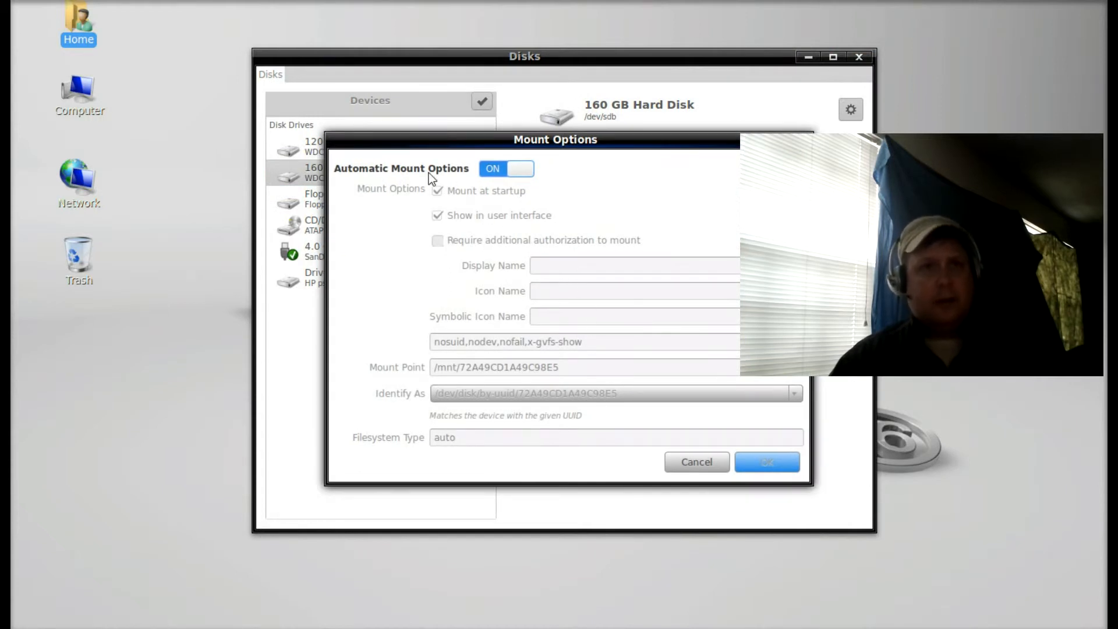
{"action": "mouse_move", "coordinate": [563, 194]}
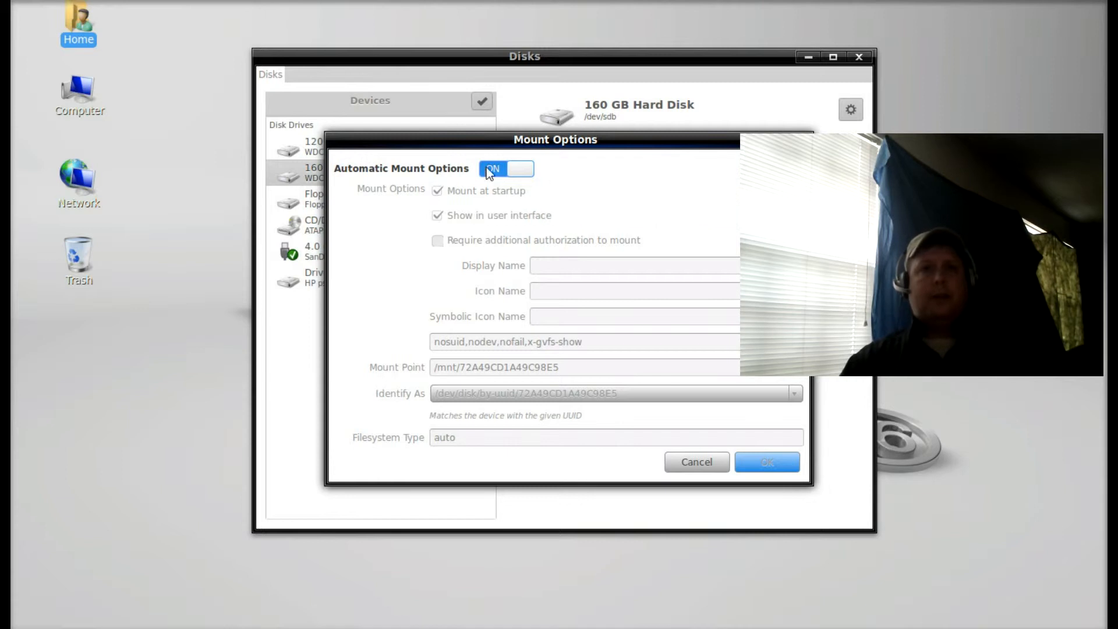
{"action": "left_click", "coordinate": [505, 169]}
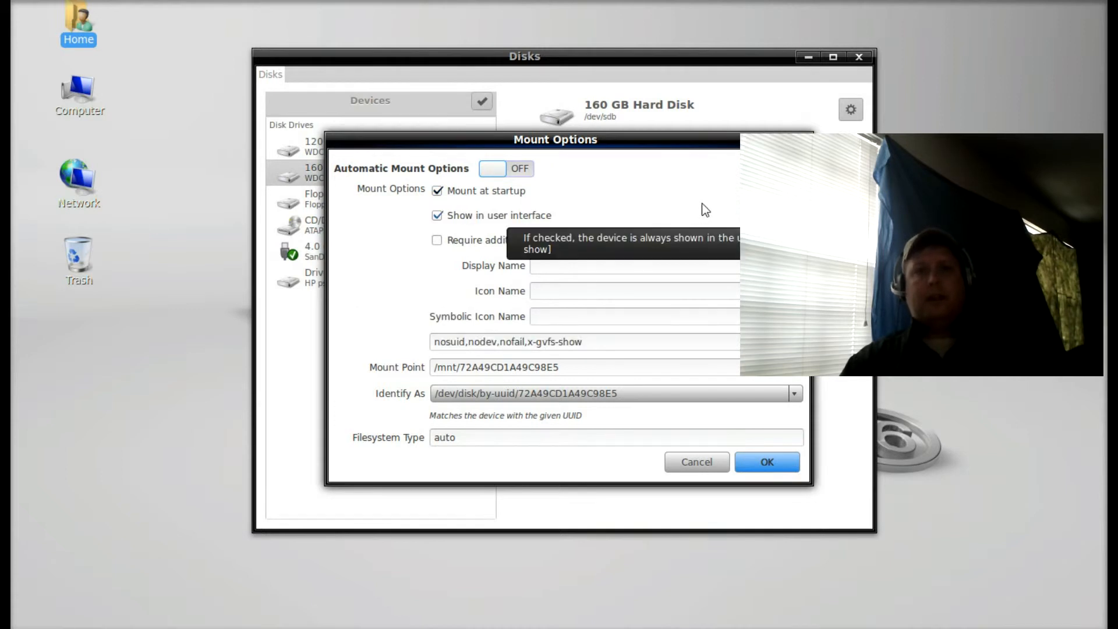
{"action": "mouse_move", "coordinate": [900, 448]}
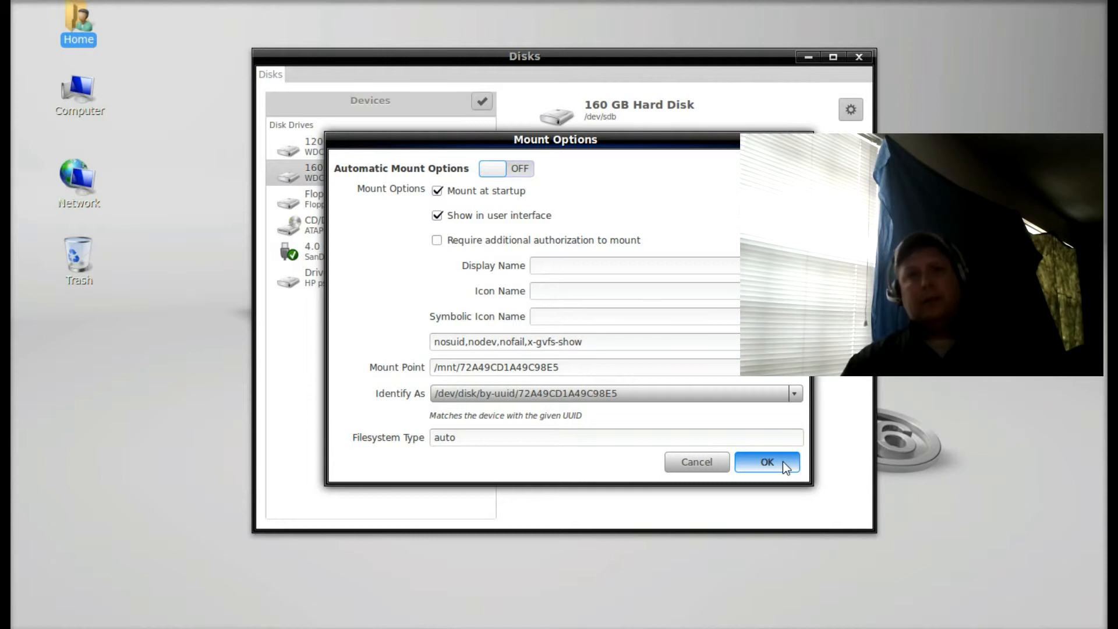
{"action": "left_click", "coordinate": [766, 461]}
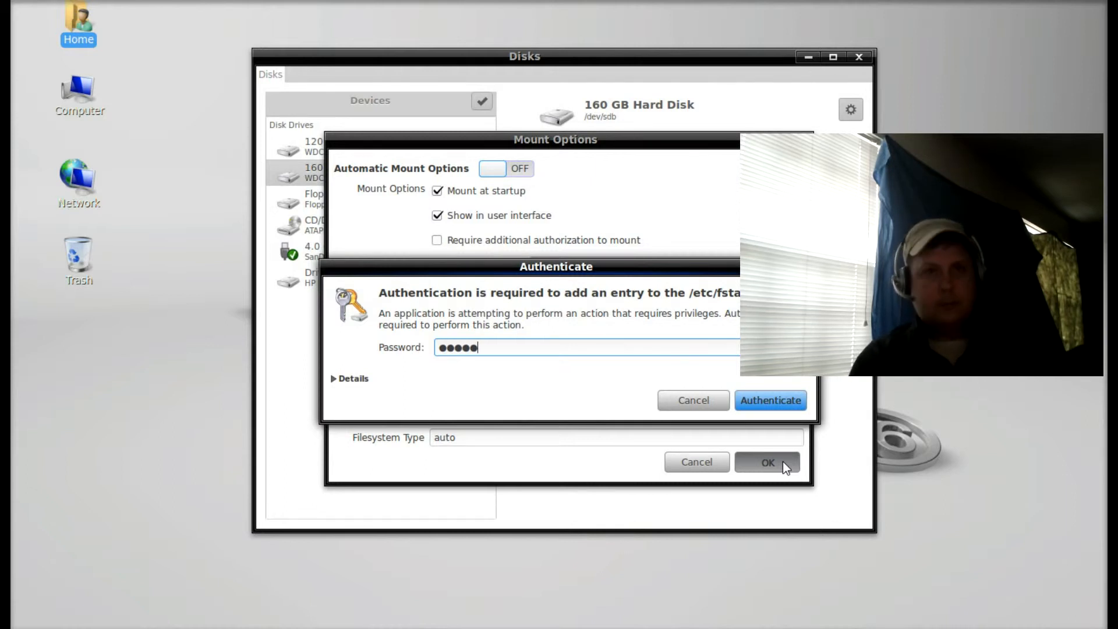
- Authorize the change, glance at the partition's /mnt mount folder, then close the file manager and Disks
{"action": "left_click", "coordinate": [769, 400]}
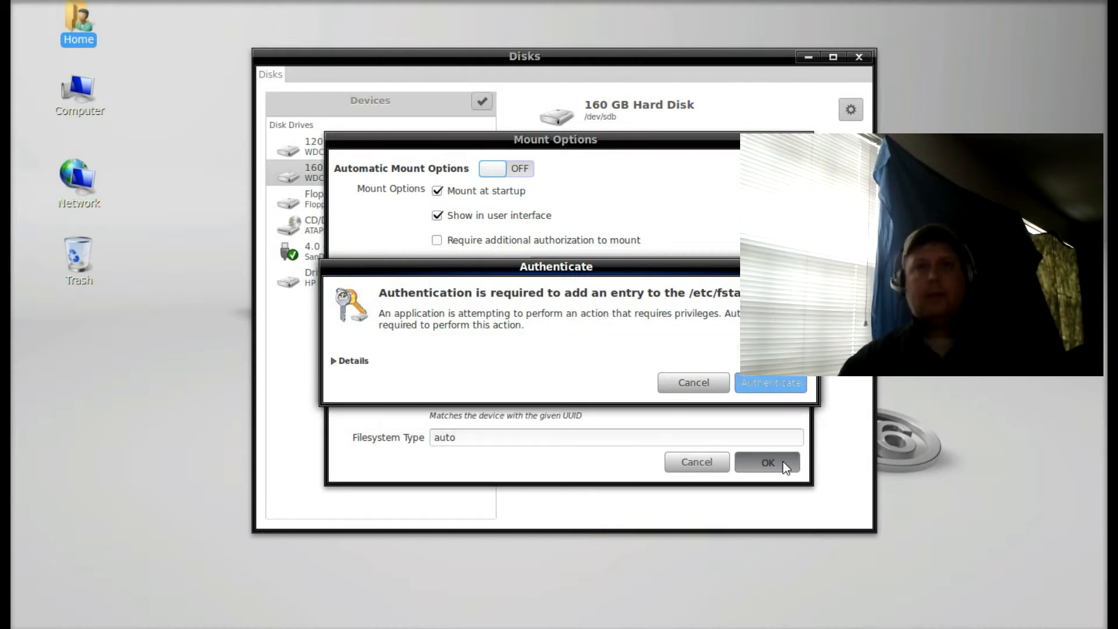
{"action": "left_click", "coordinate": [767, 461]}
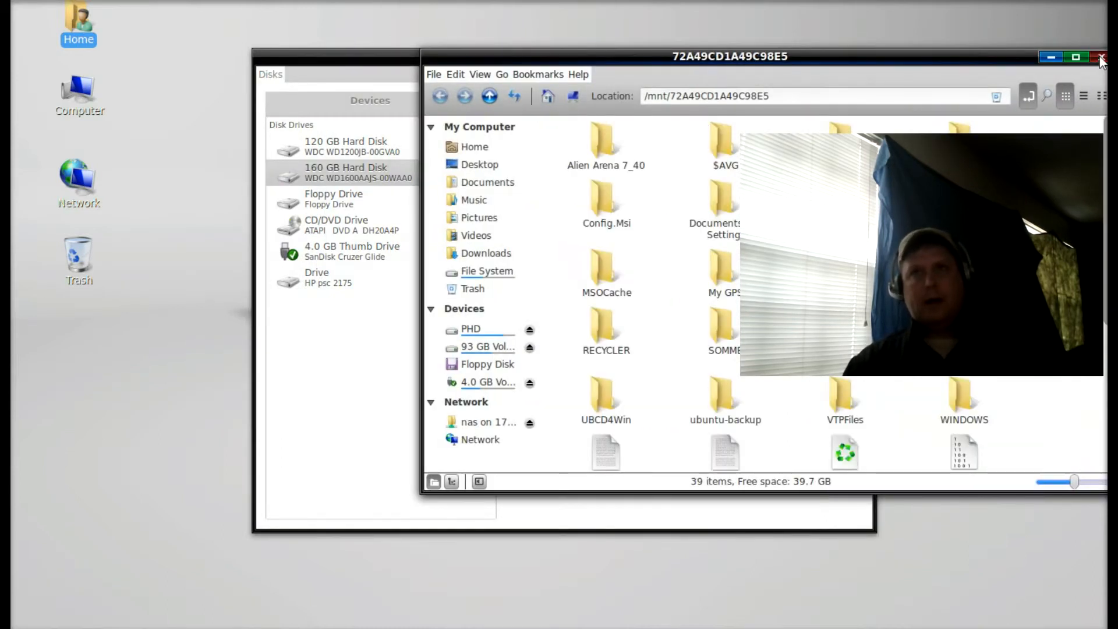
{"action": "left_click", "coordinate": [1099, 57]}
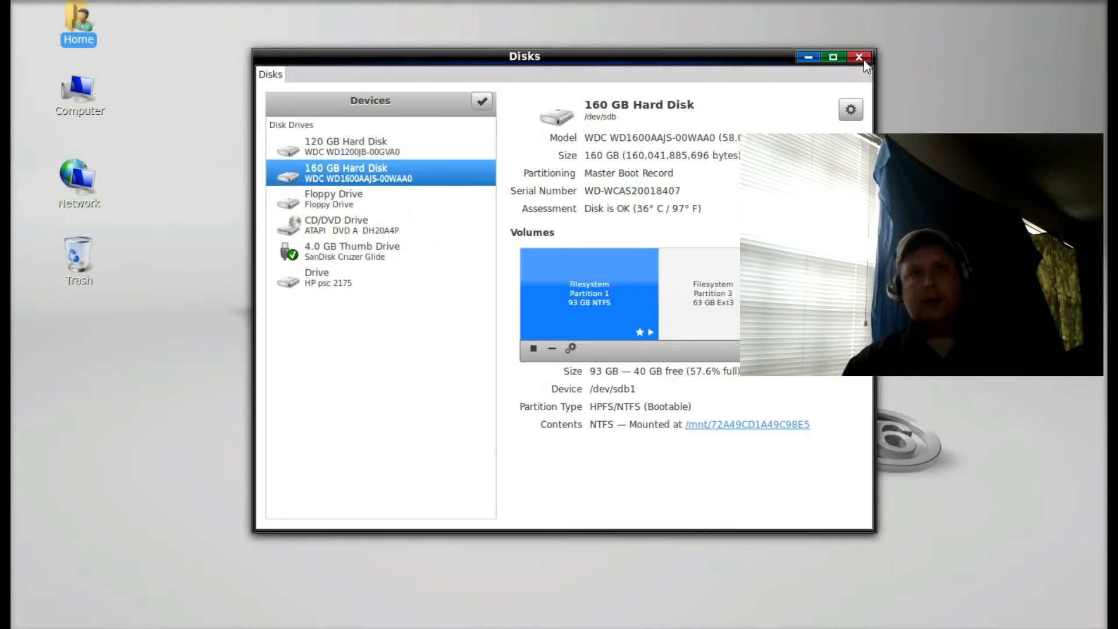
{"action": "left_click", "coordinate": [860, 57]}
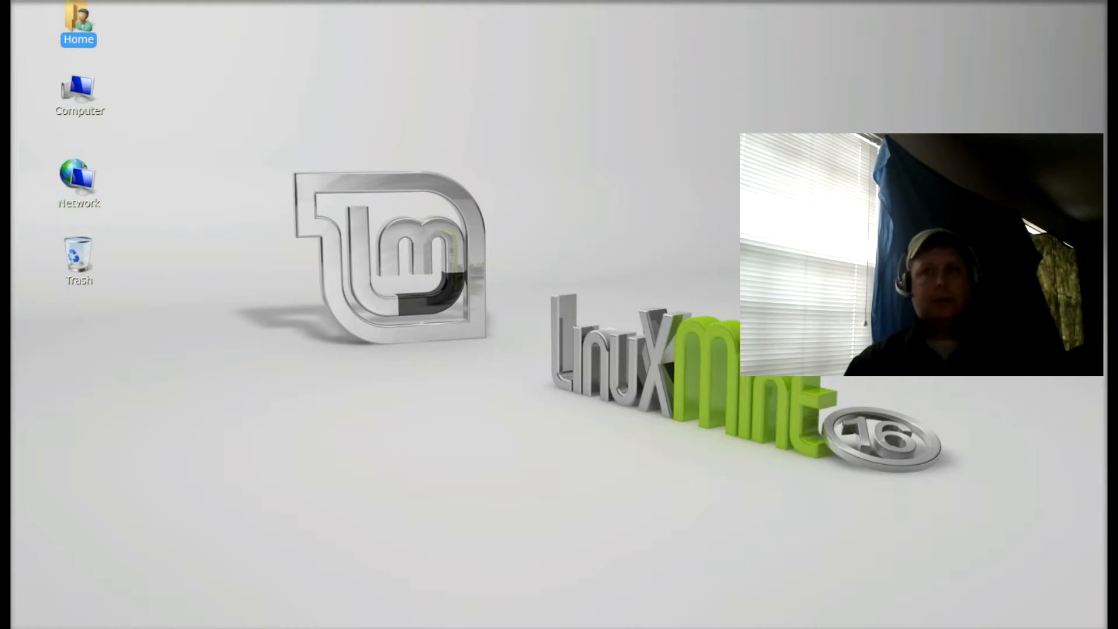
{"action": "mouse_move", "coordinate": [705, 205]}
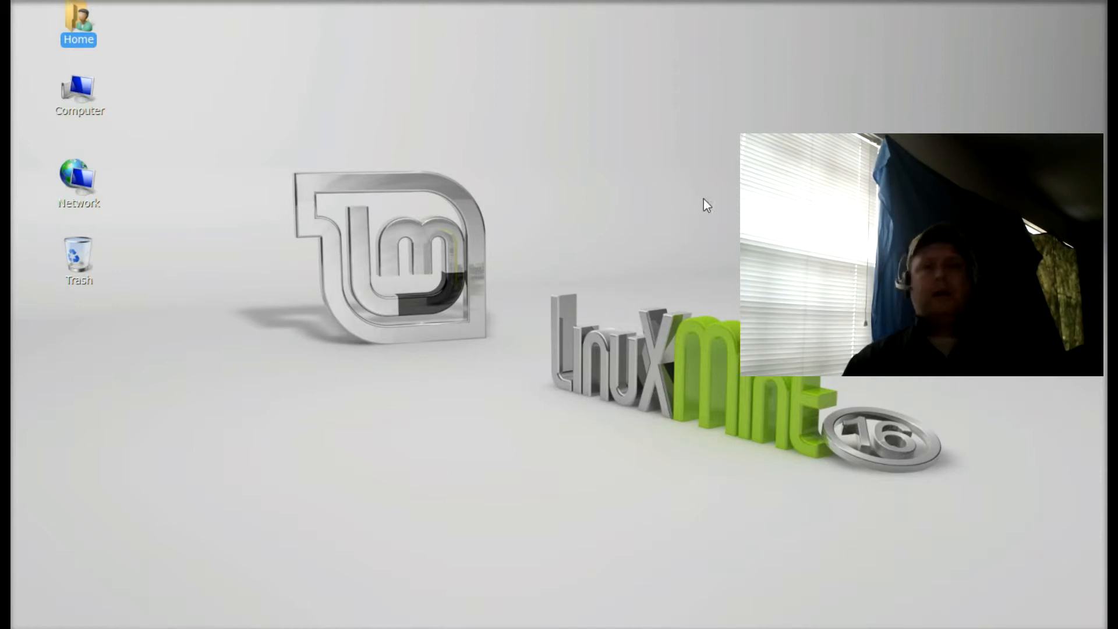
{"action": "mouse_move", "coordinate": [453, 193]}
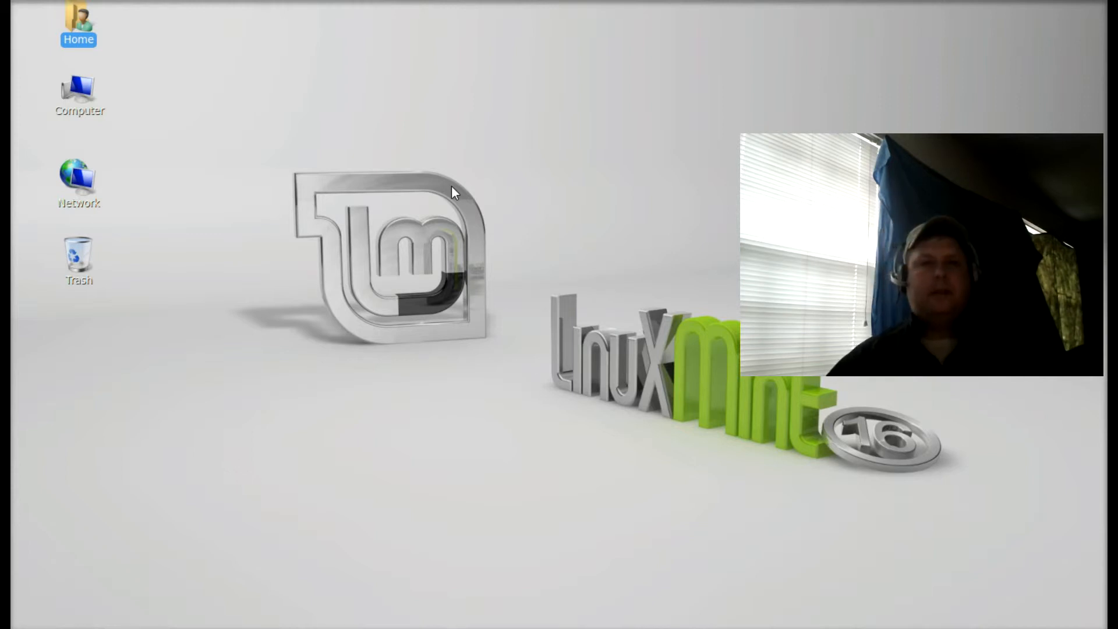
{"action": "mouse_move", "coordinate": [473, 228]}
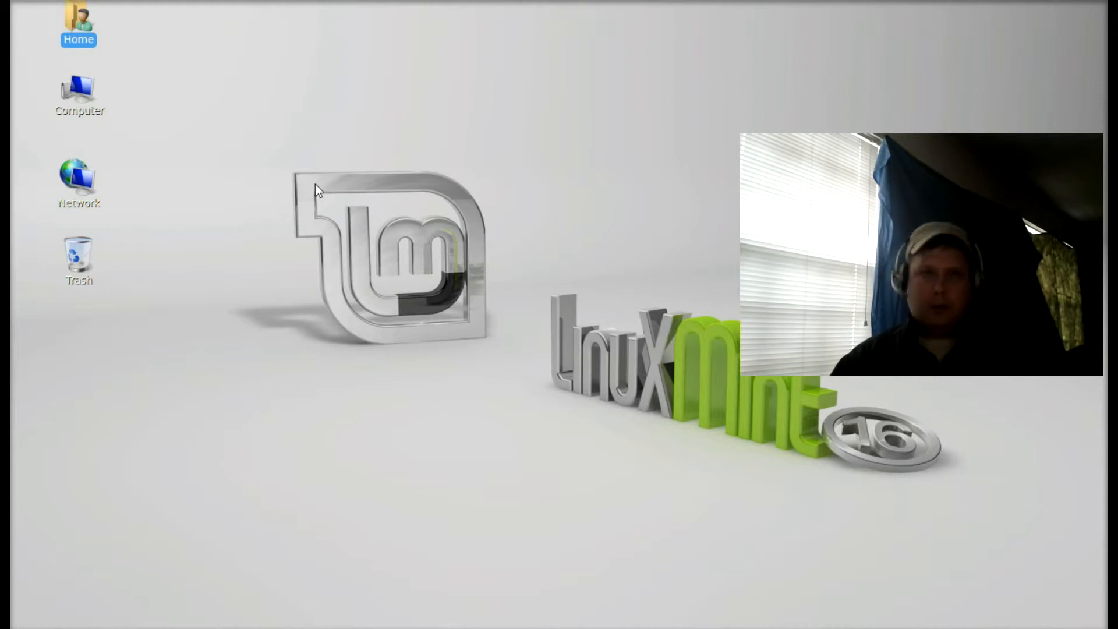
{"action": "mouse_move", "coordinate": [131, 68]}
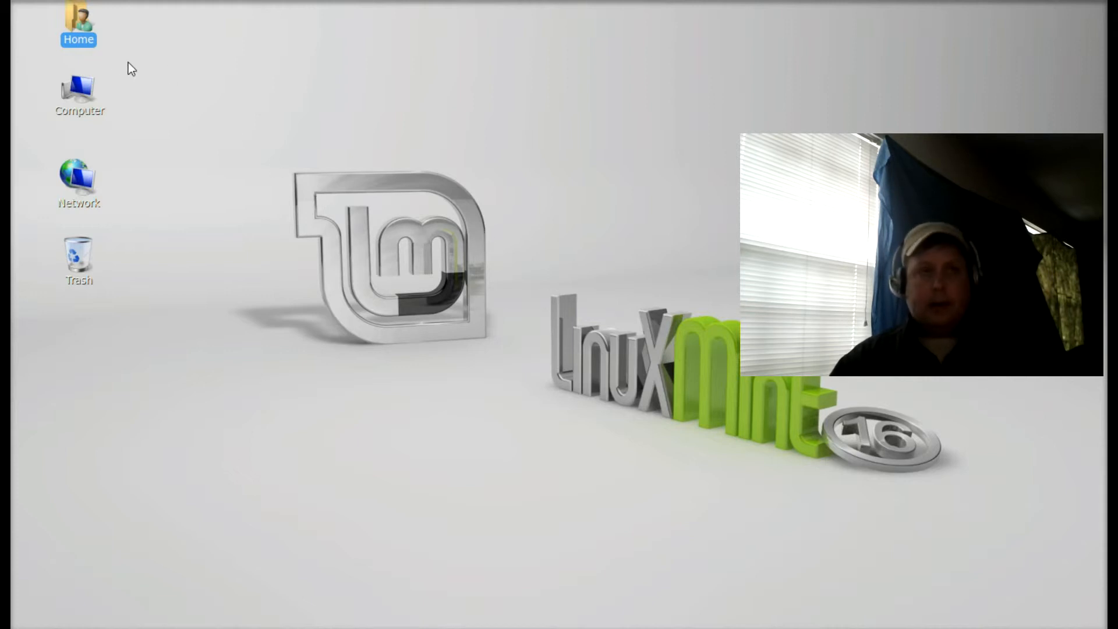
{"action": "mouse_move", "coordinate": [494, 276]}
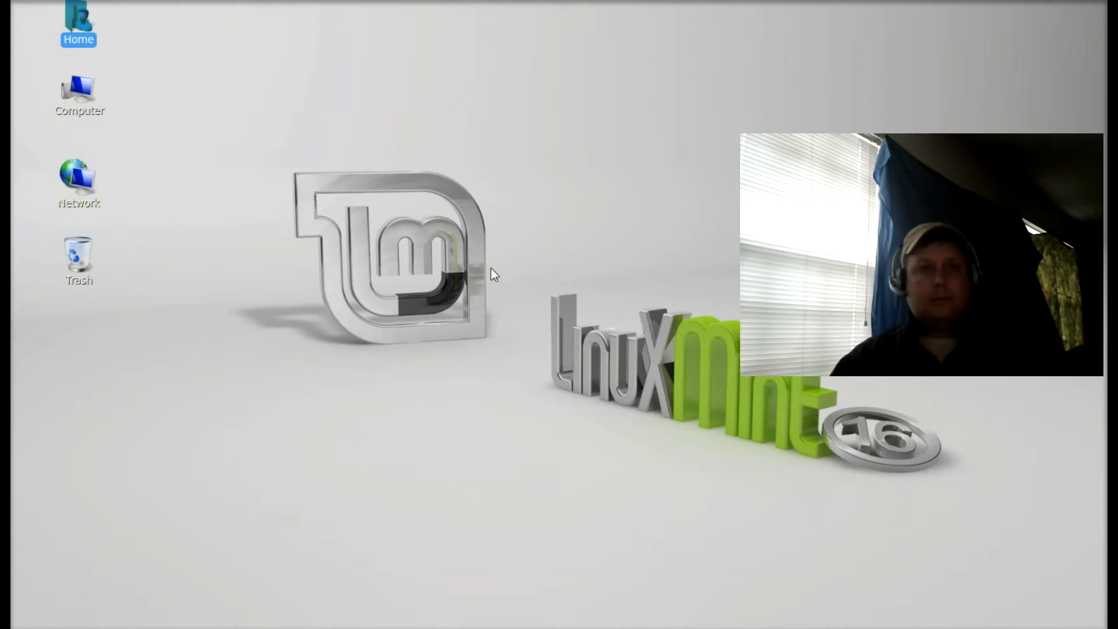
- From Home, browse the 93 GB Volume into Documents and Settings/Brian and bring up My Documents' actions
{"action": "double_click", "coordinate": [78, 25]}
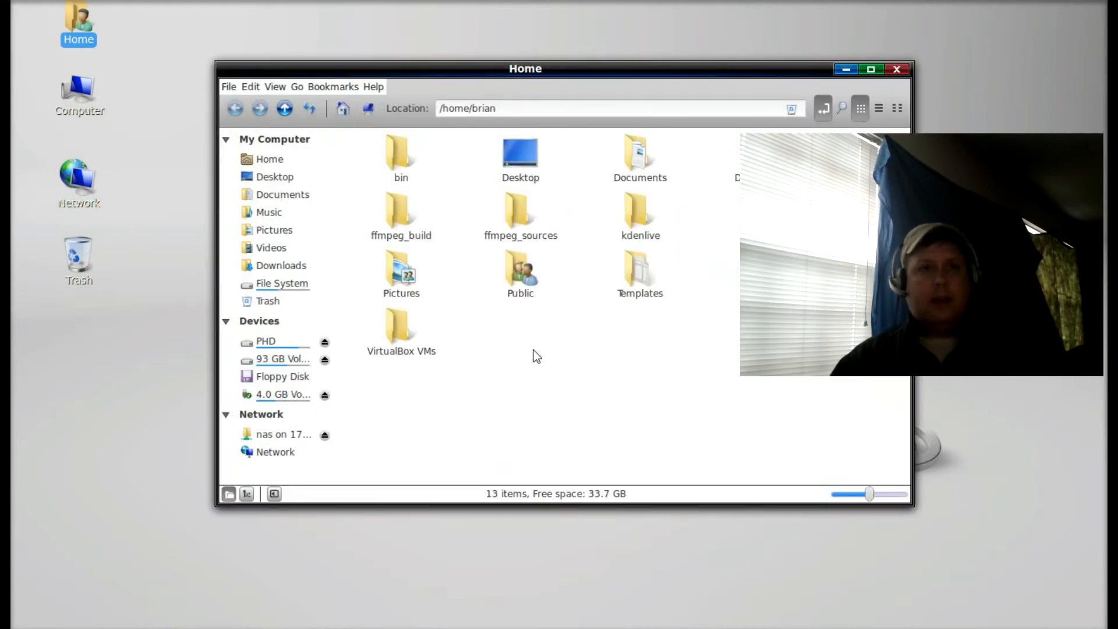
{"action": "mouse_move", "coordinate": [278, 358]}
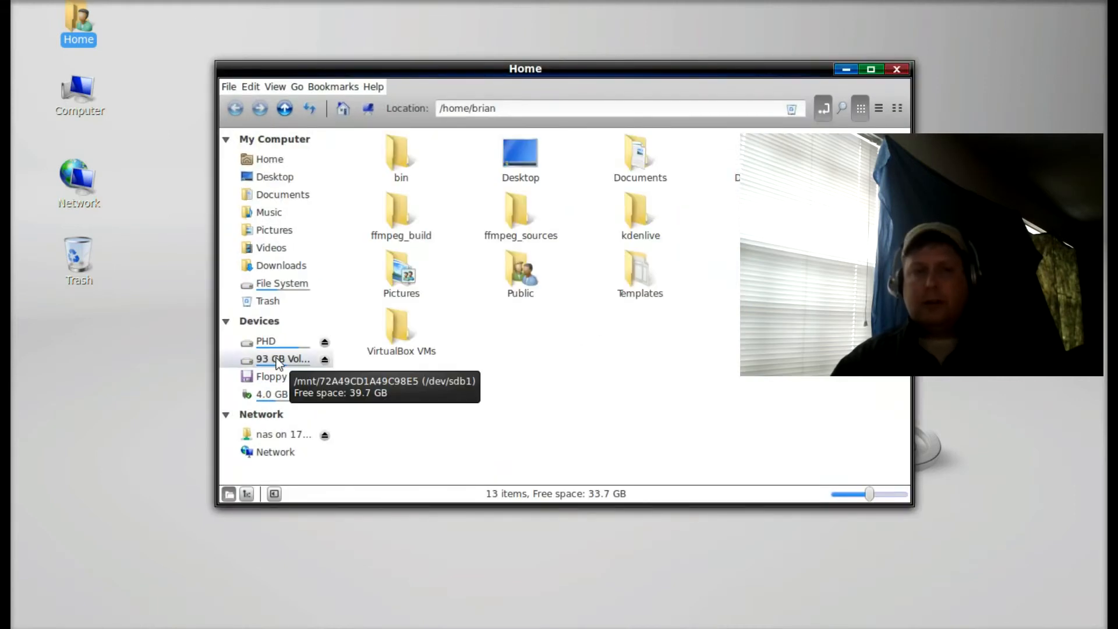
{"action": "left_click", "coordinate": [278, 358]}
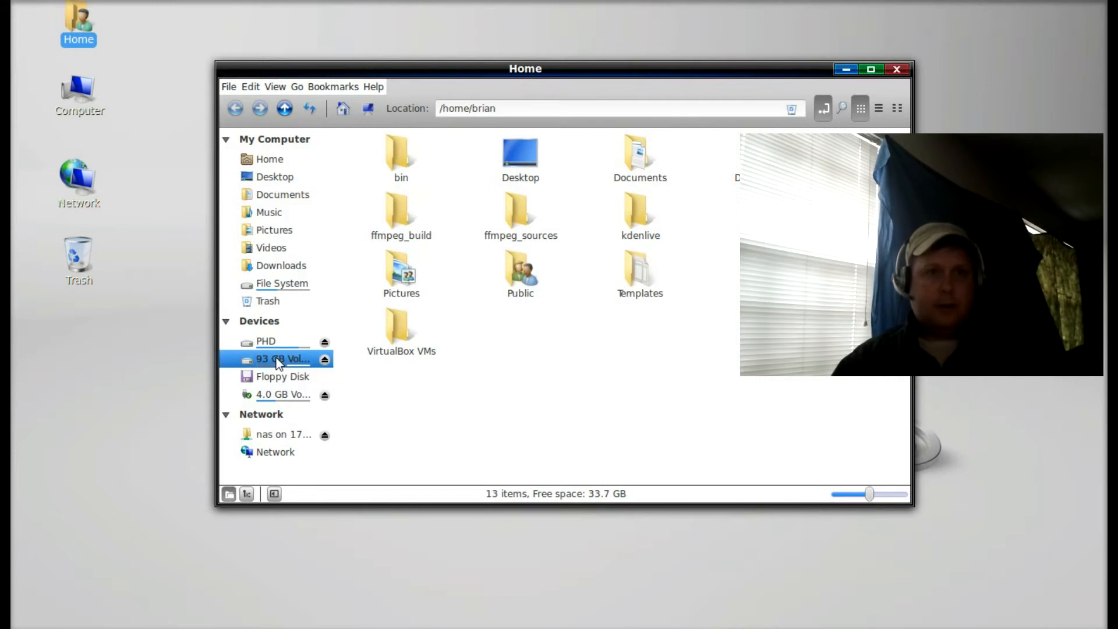
{"action": "left_click", "coordinate": [279, 358]}
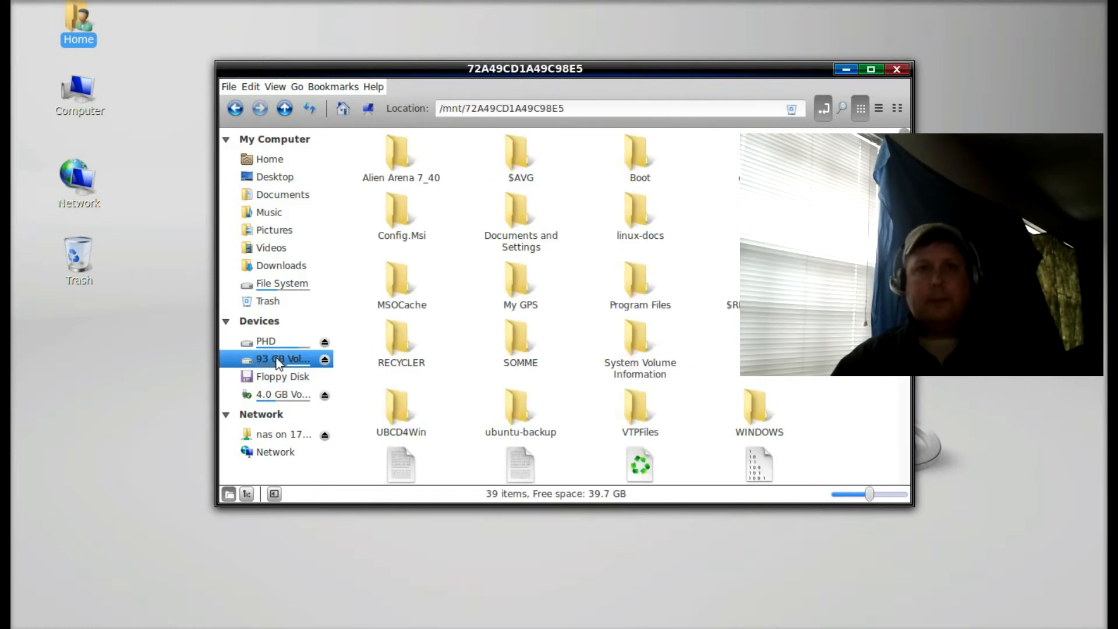
{"action": "mouse_move", "coordinate": [520, 214]}
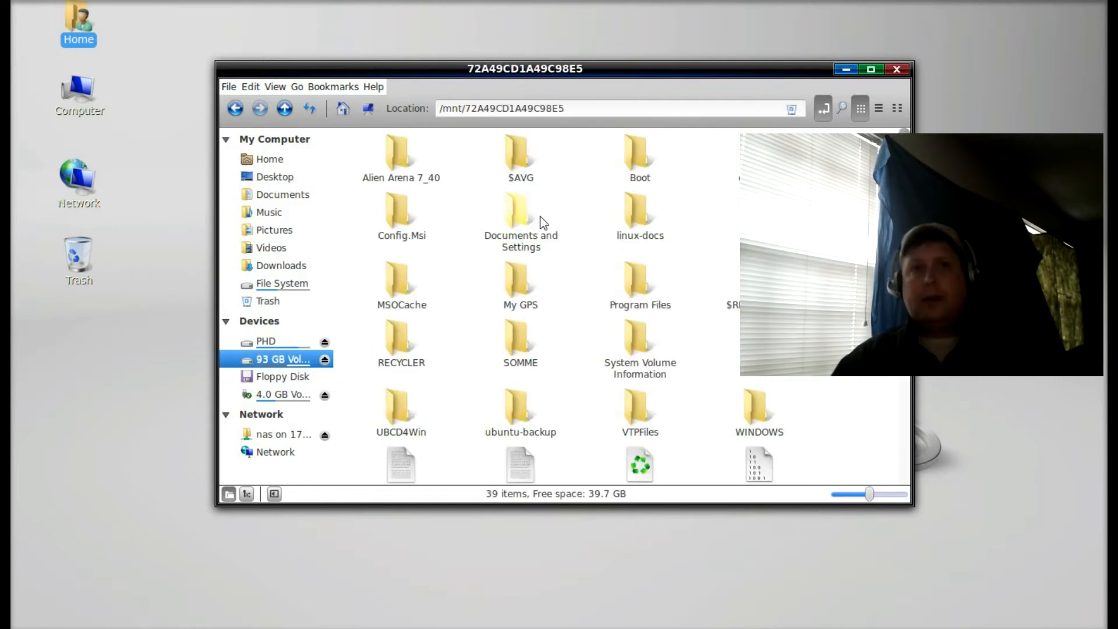
{"action": "mouse_move", "coordinate": [510, 214]}
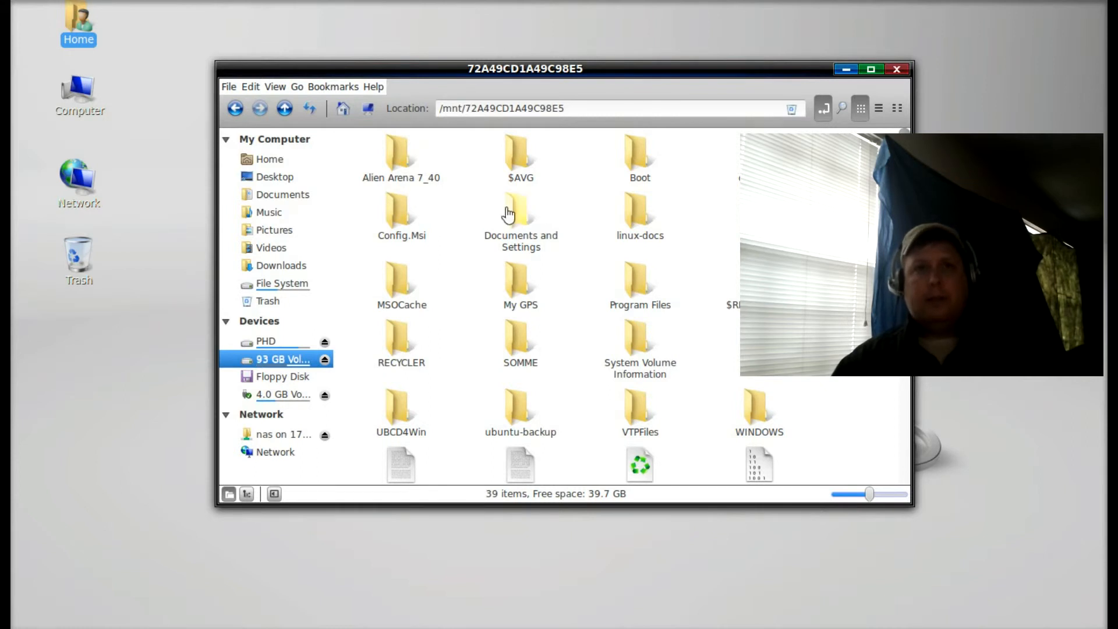
{"action": "double_click", "coordinate": [520, 212]}
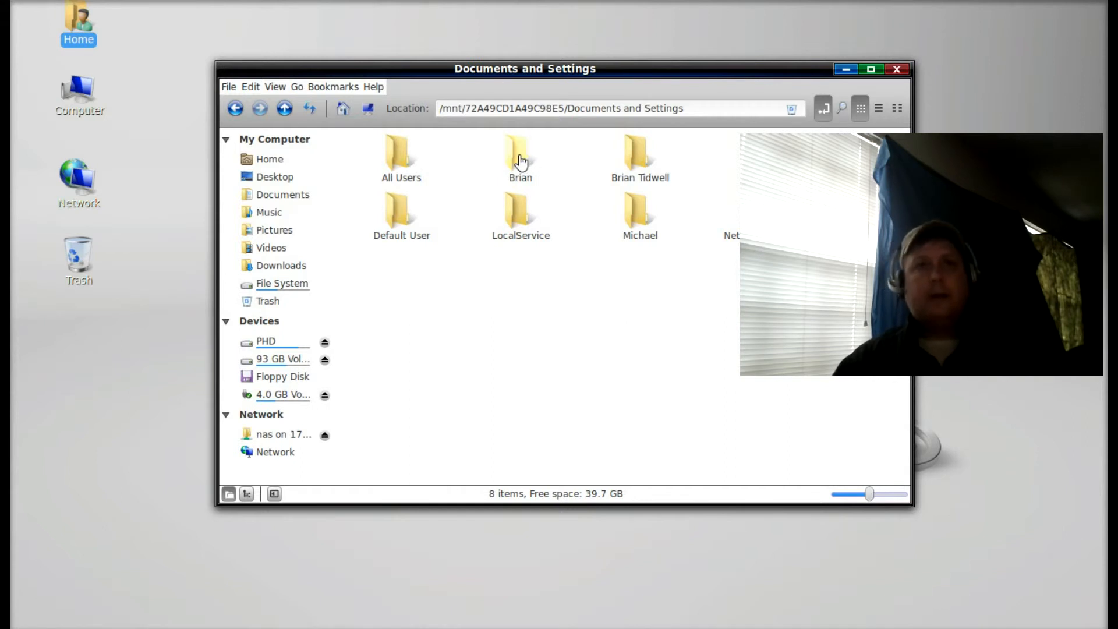
{"action": "double_click", "coordinate": [520, 154]}
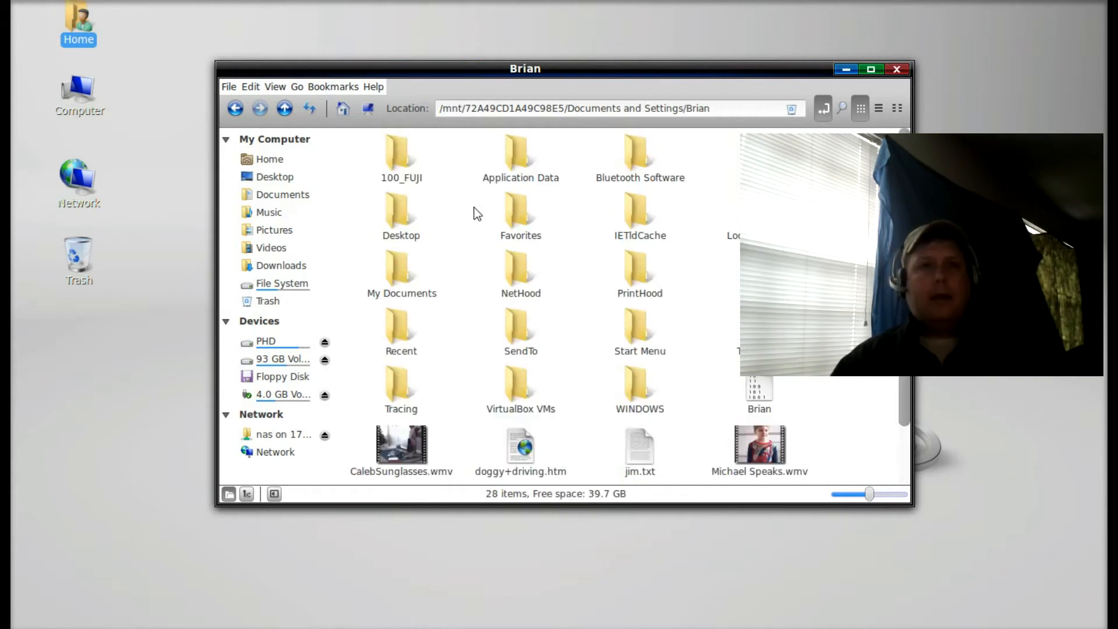
{"action": "mouse_move", "coordinate": [400, 273]}
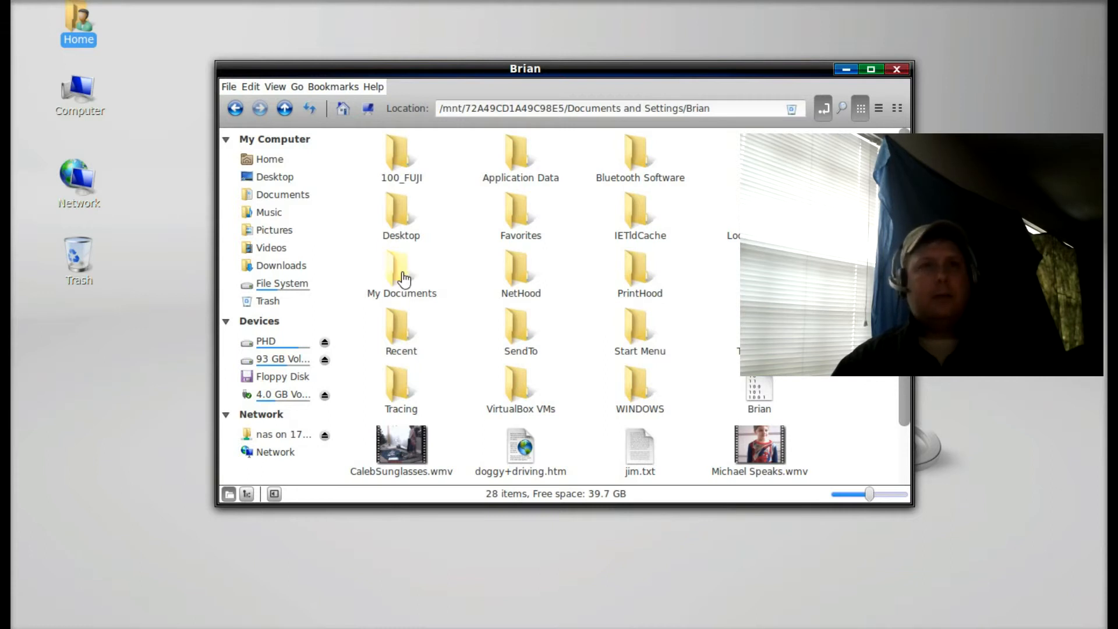
{"action": "right_click", "coordinate": [400, 274]}
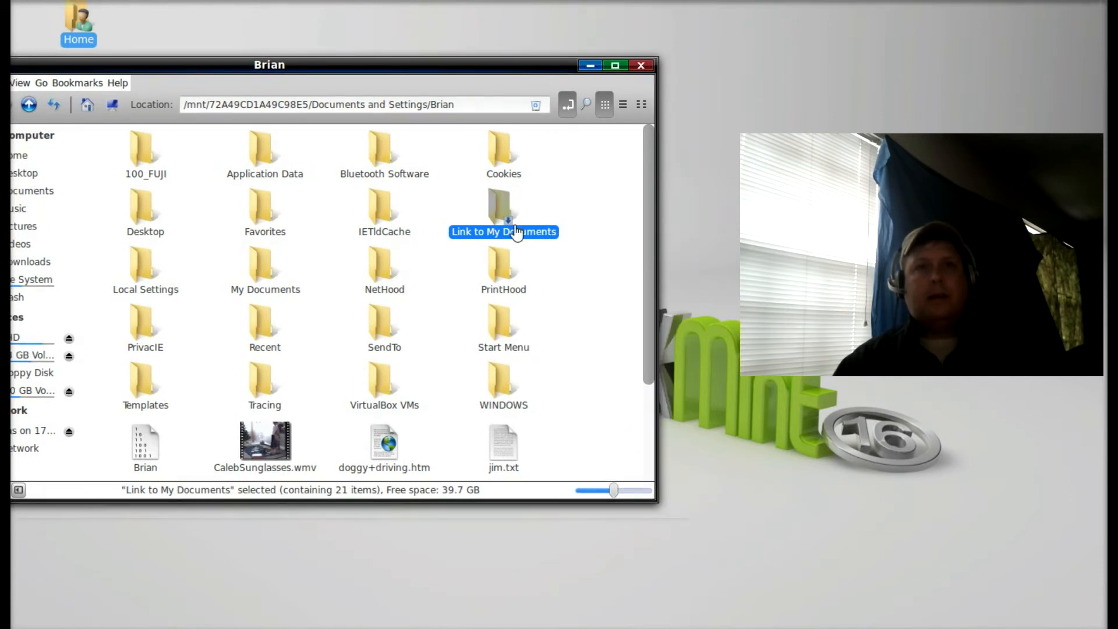
- Bring up the actions for the new Link to My Documents to move it to Documents
{"action": "right_click", "coordinate": [502, 214]}
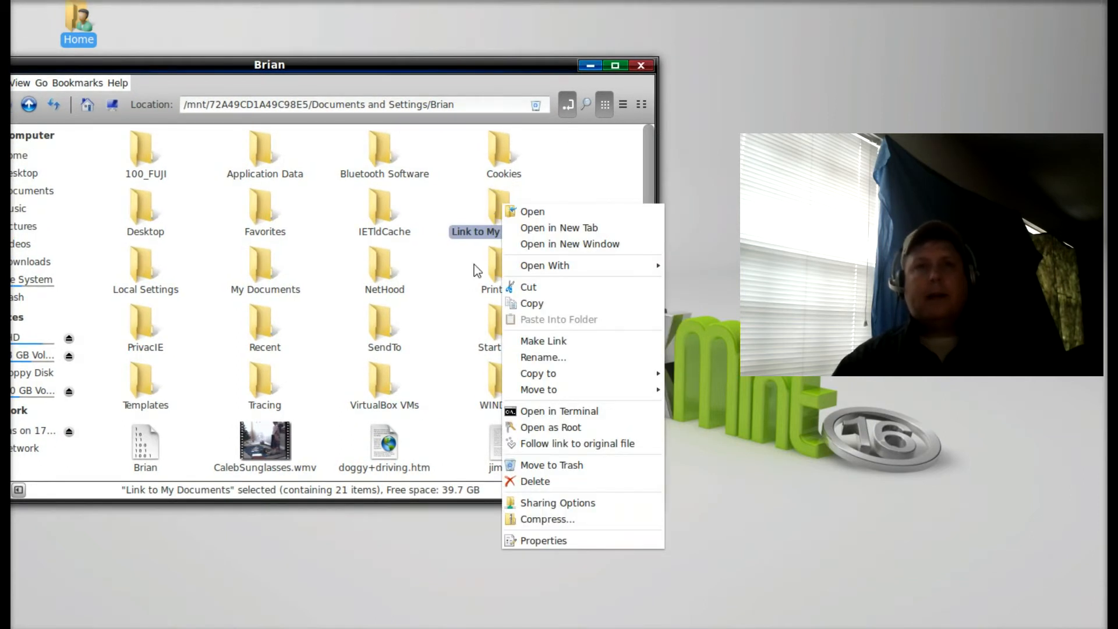
{"action": "mouse_move", "coordinate": [485, 424]}
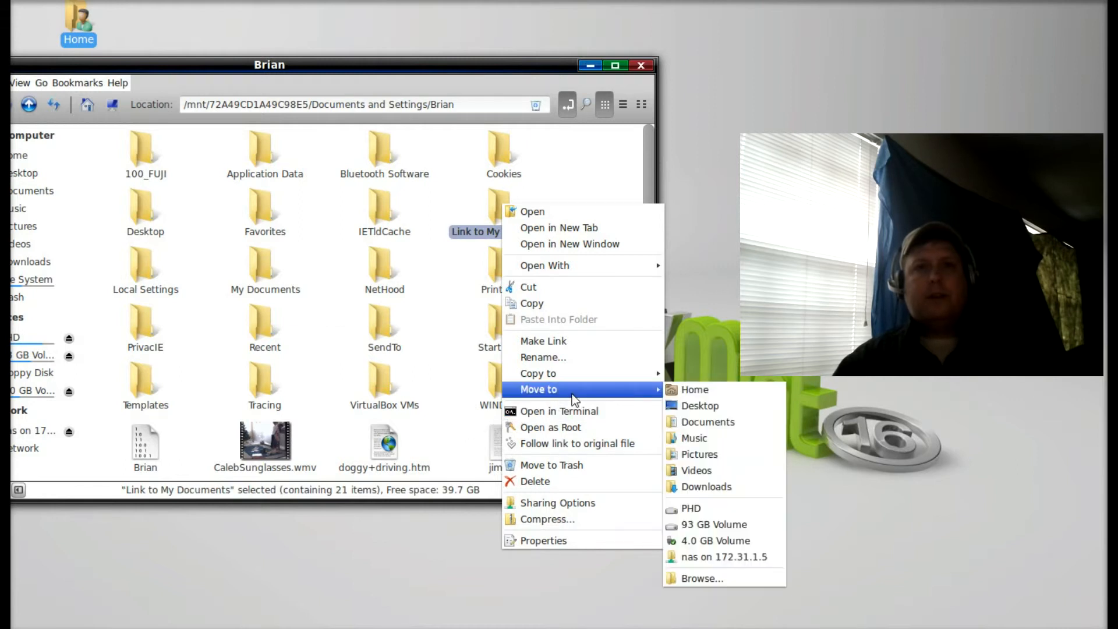
{"action": "mouse_move", "coordinate": [706, 421]}
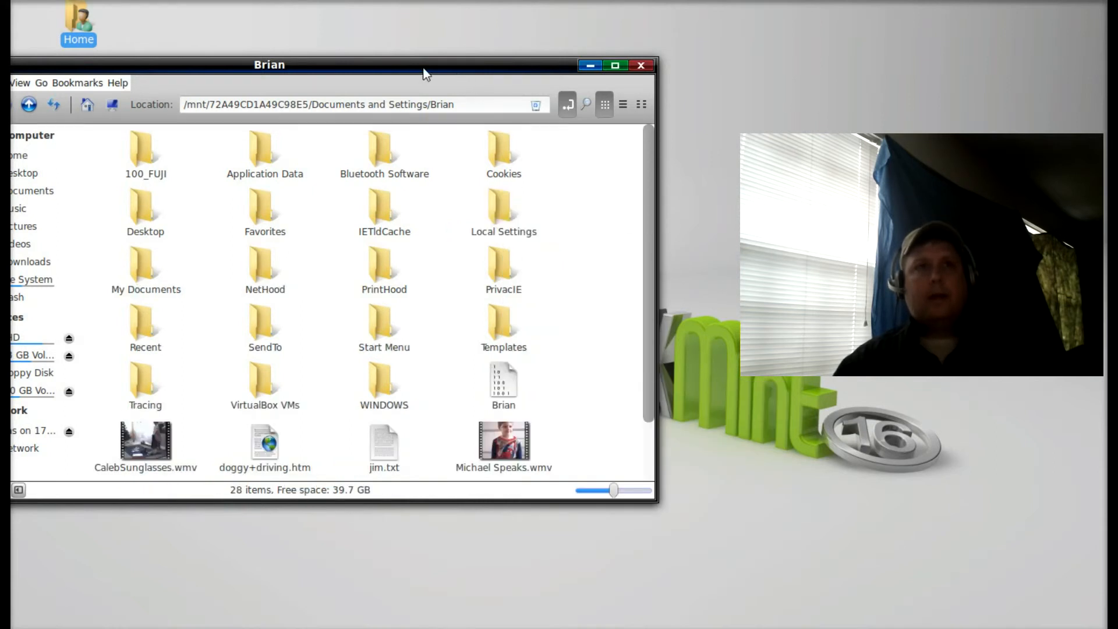
- Go to the home Documents folder and open Link to My Documents to see the XP files
{"action": "left_click", "coordinate": [590, 64]}
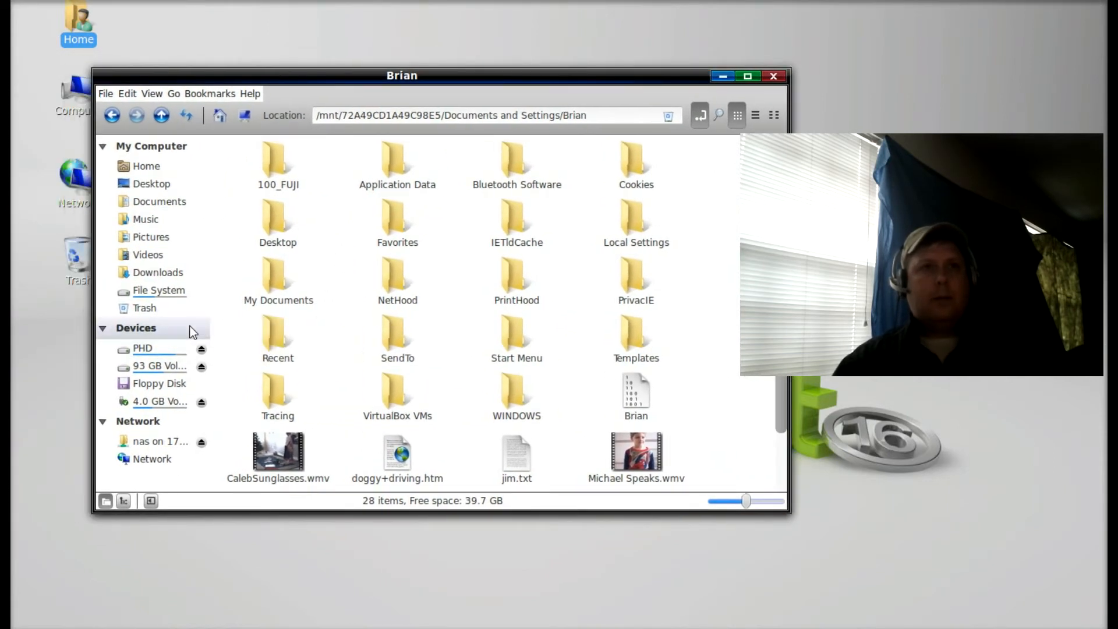
{"action": "left_click", "coordinate": [159, 201]}
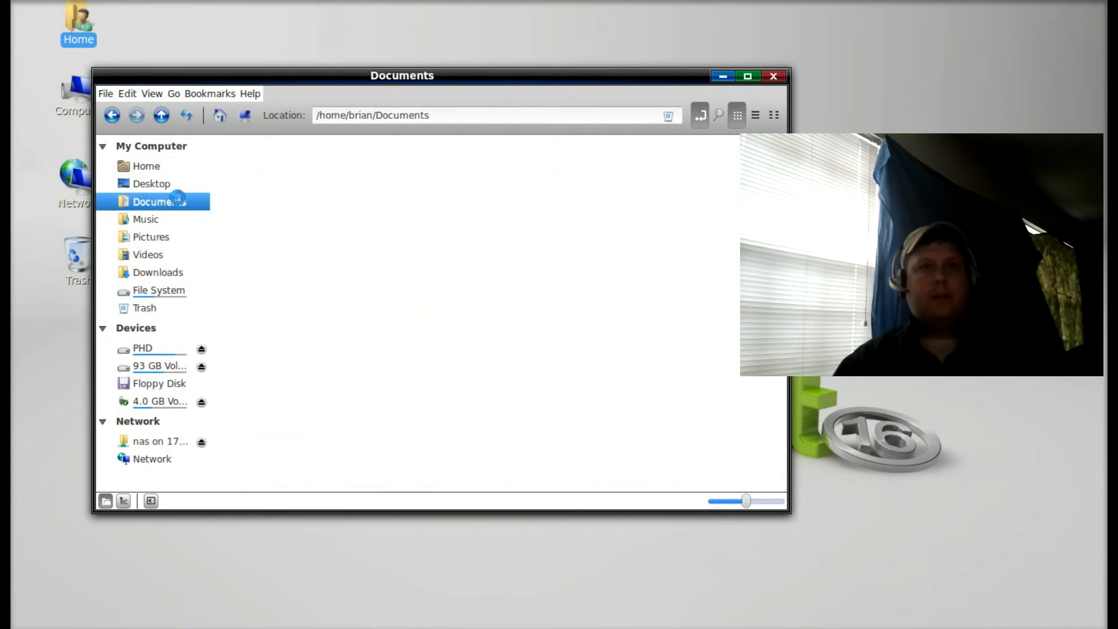
{"action": "left_click", "coordinate": [274, 161]}
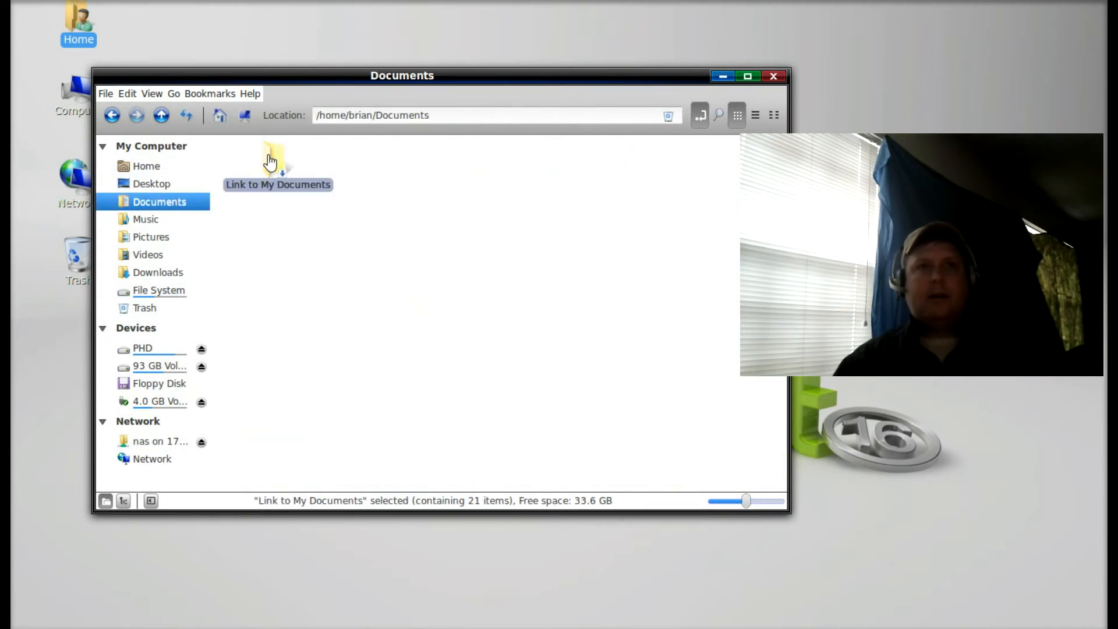
{"action": "double_click", "coordinate": [276, 158]}
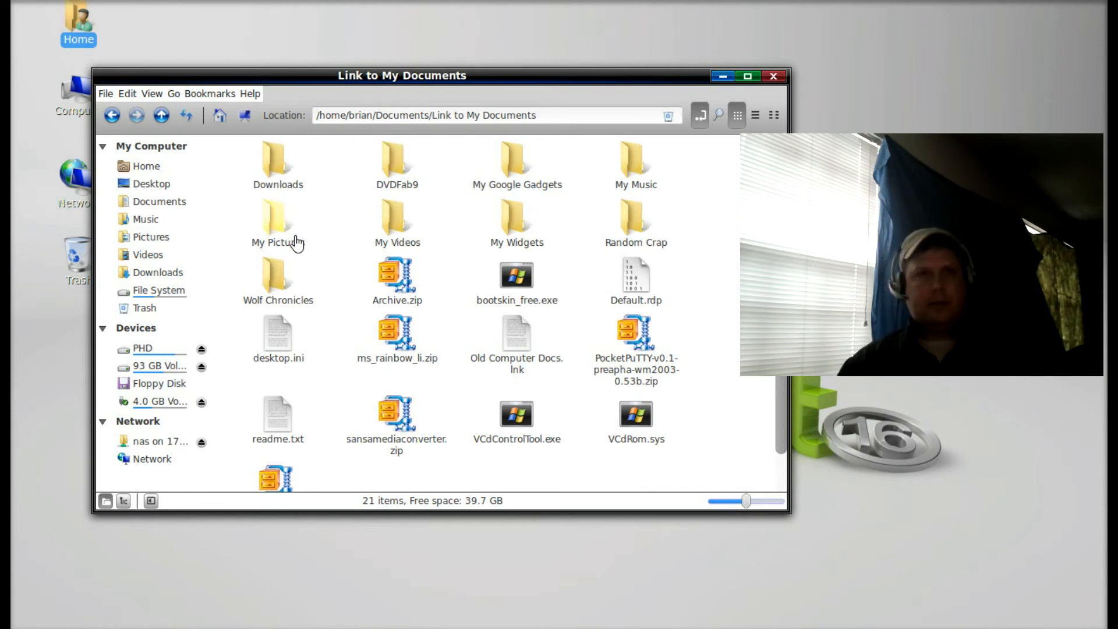
{"action": "mouse_move", "coordinate": [442, 216]}
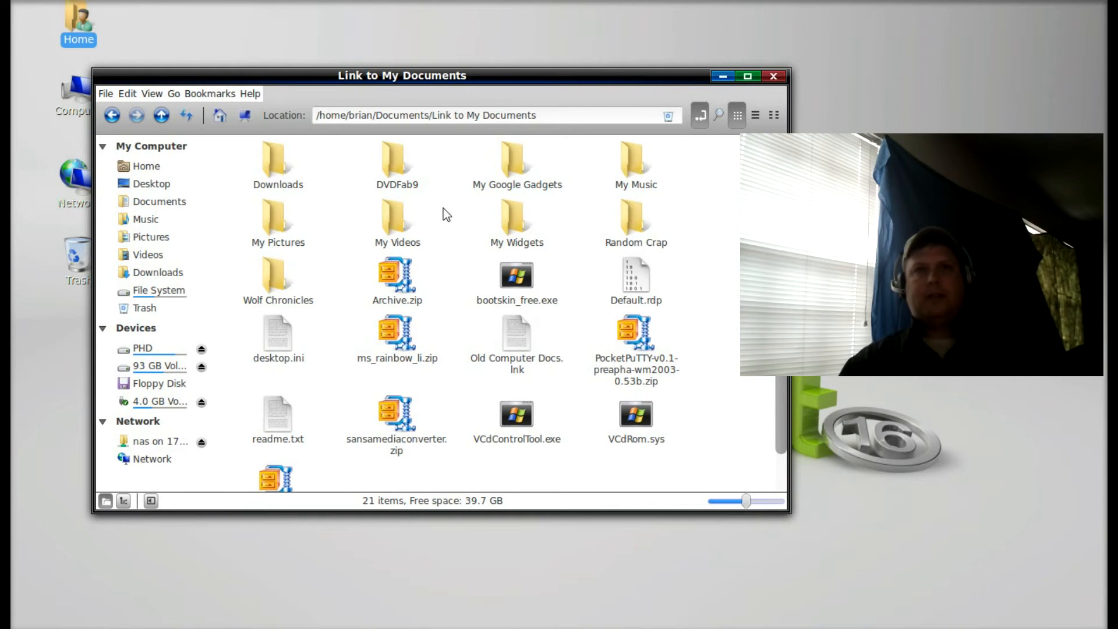
{"action": "mouse_move", "coordinate": [606, 157]}
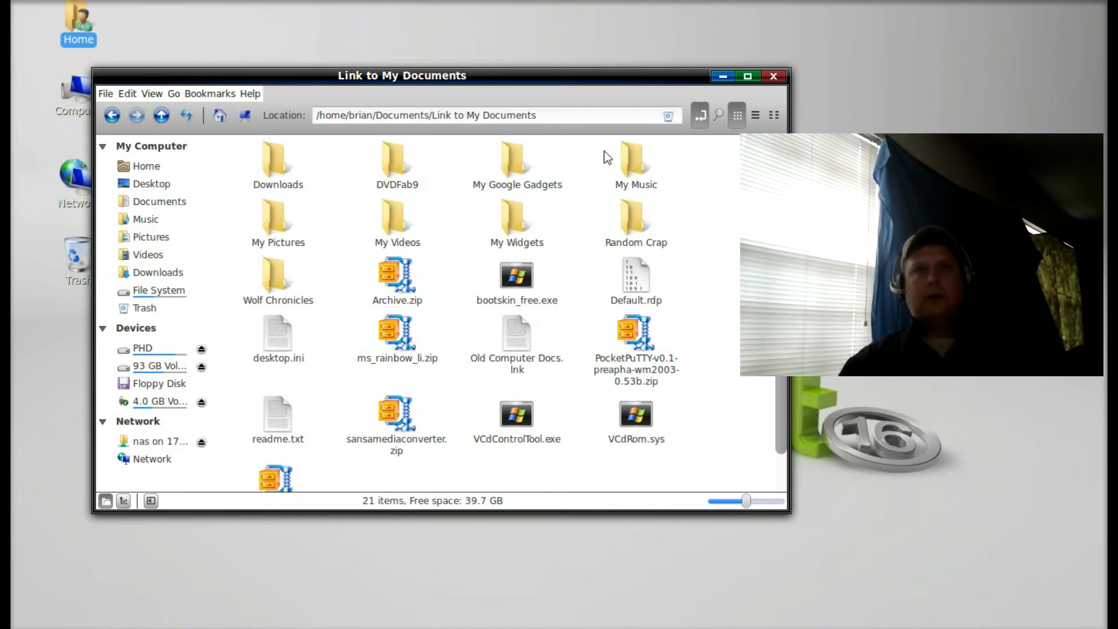
- Make links to My Music and My Pictures, moving the pictures link into home Pictures with Merge
{"action": "right_click", "coordinate": [634, 164]}
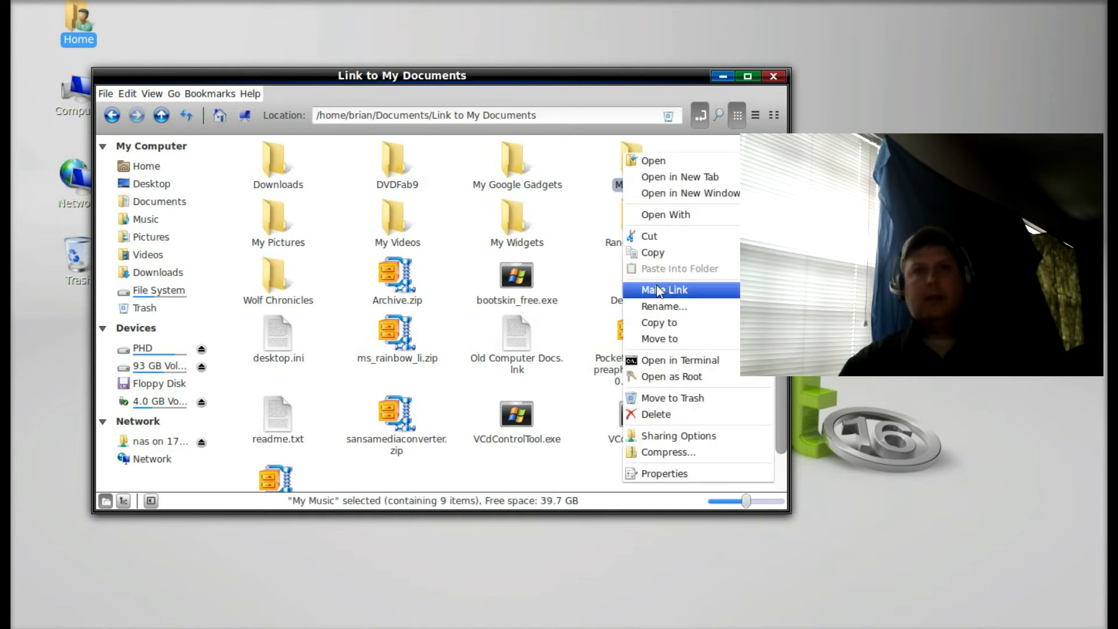
{"action": "left_click", "coordinate": [663, 289]}
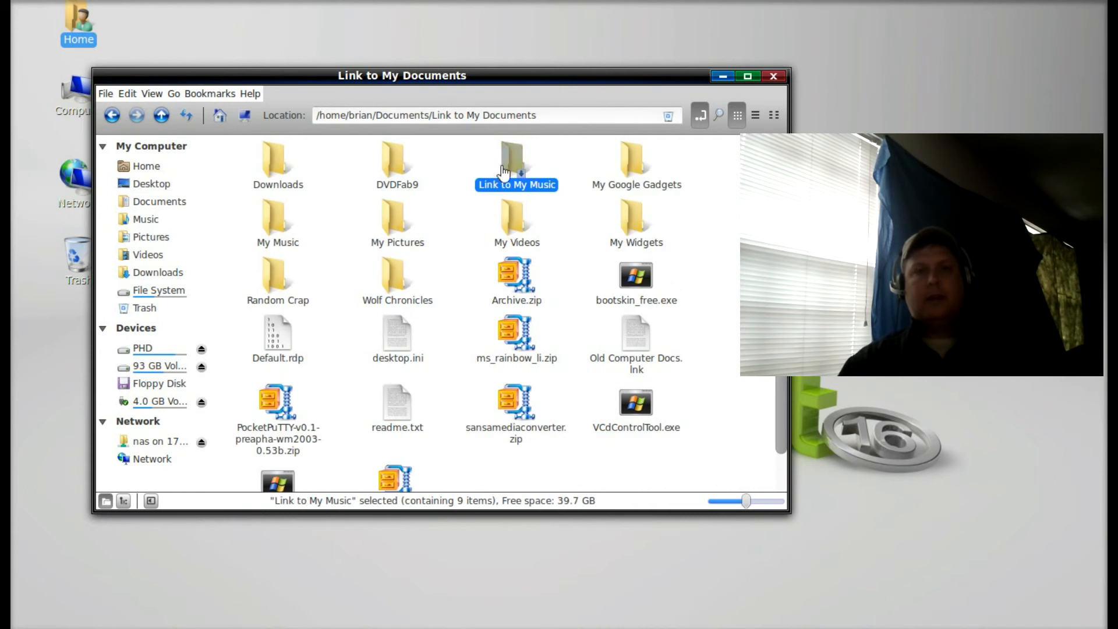
{"action": "right_click", "coordinate": [515, 161]}
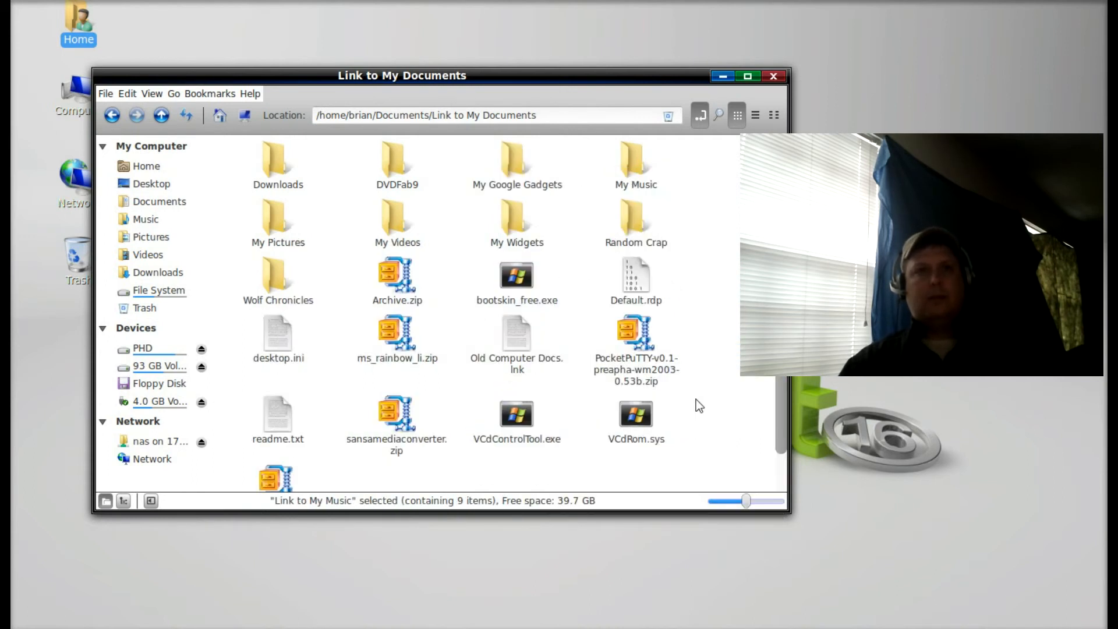
{"action": "right_click", "coordinate": [277, 217]}
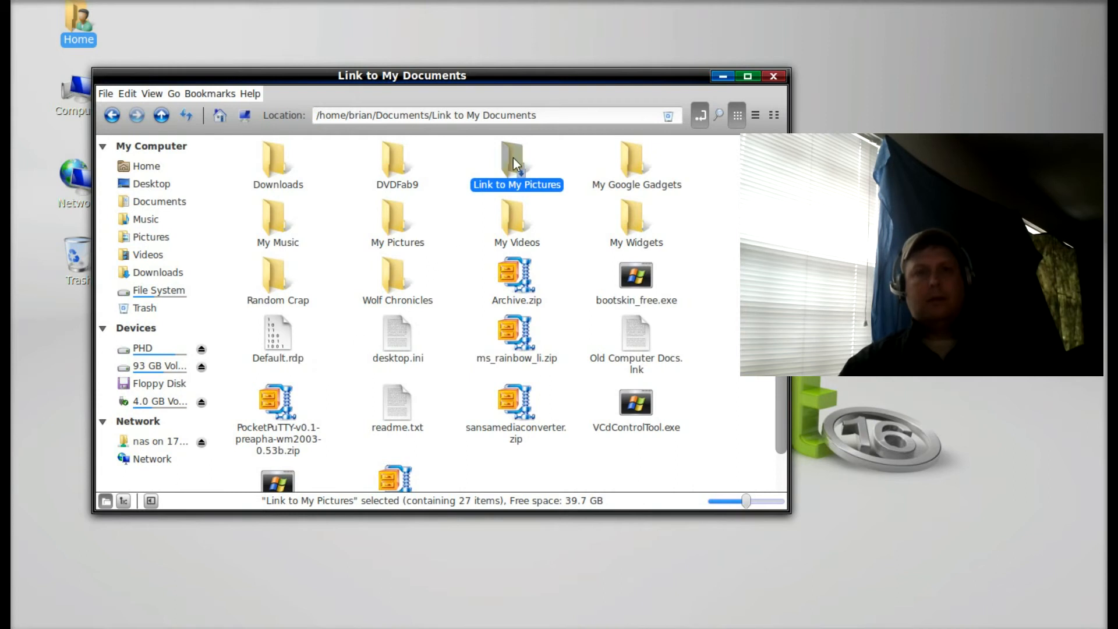
{"action": "right_click", "coordinate": [516, 160]}
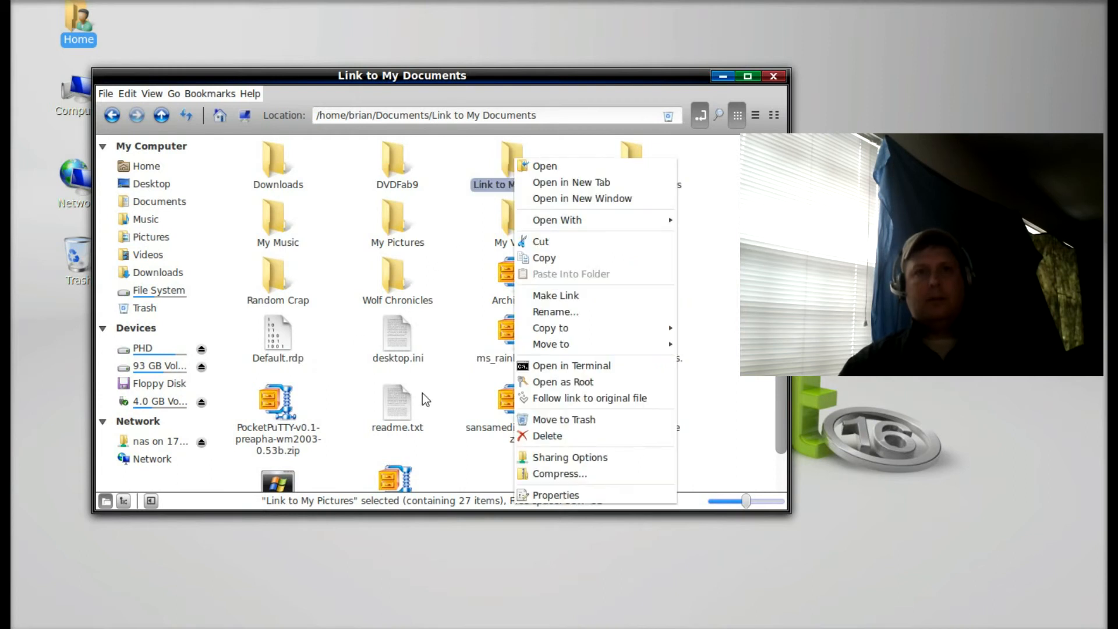
{"action": "mouse_move", "coordinate": [550, 344]}
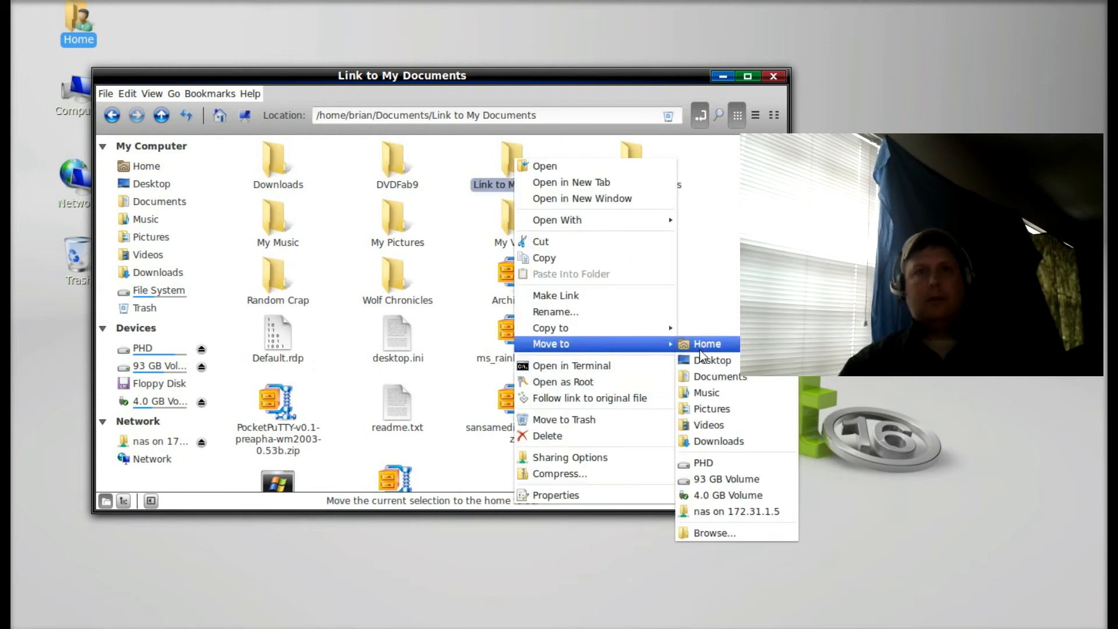
{"action": "left_click", "coordinate": [711, 409]}
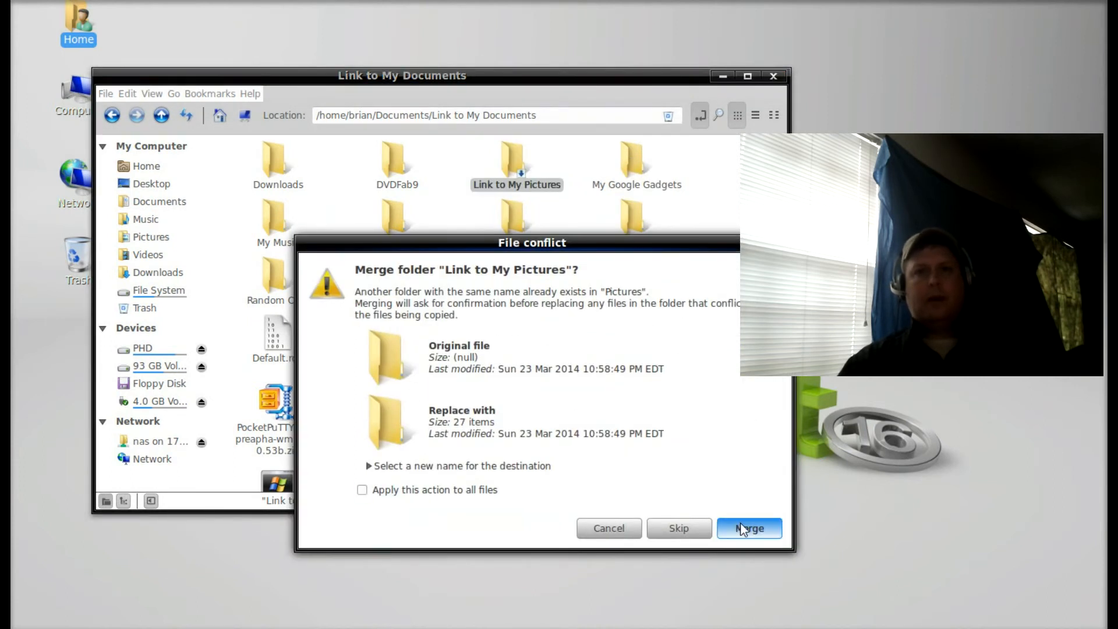
{"action": "left_click", "coordinate": [749, 527]}
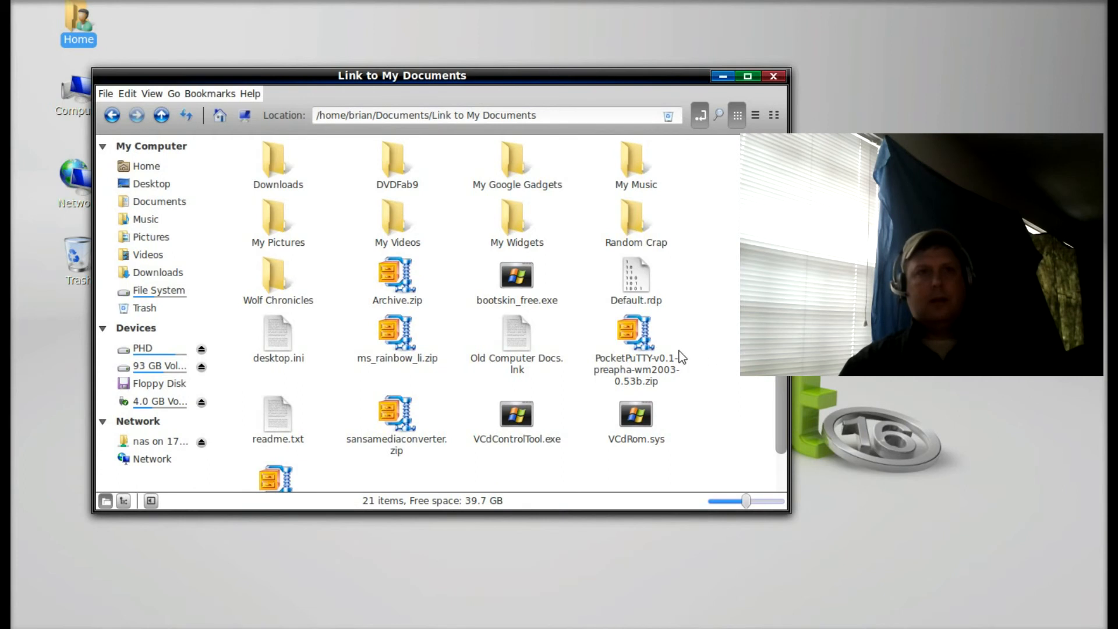
- Make a link to My Videos and move it into the home Videos folder
{"action": "right_click", "coordinate": [397, 216]}
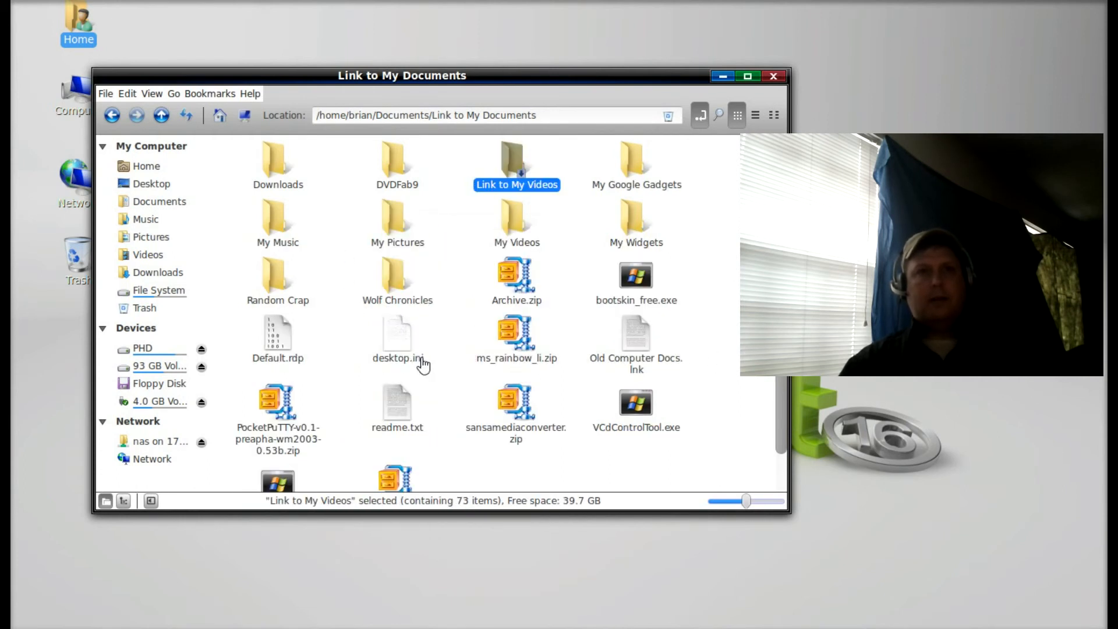
{"action": "right_click", "coordinate": [516, 160]}
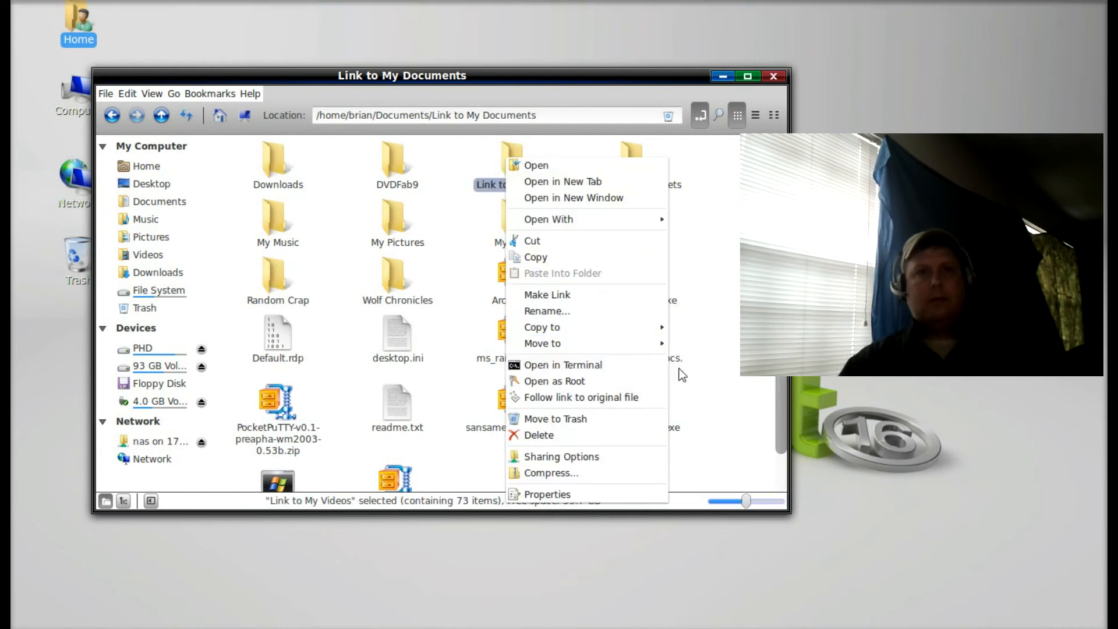
{"action": "mouse_move", "coordinate": [542, 342]}
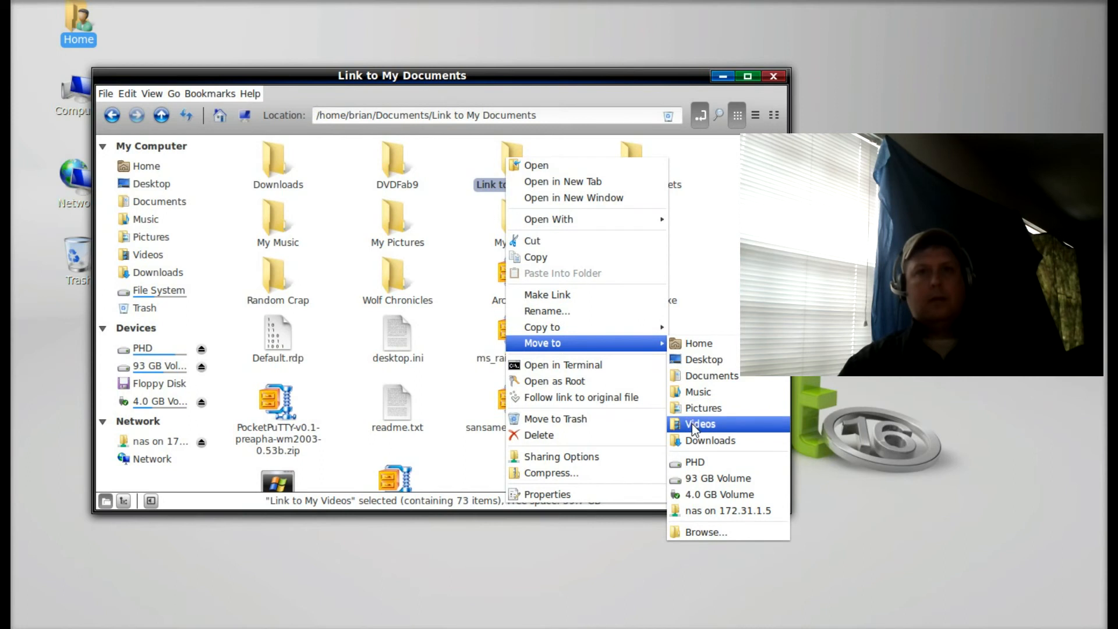
{"action": "left_click", "coordinate": [699, 424]}
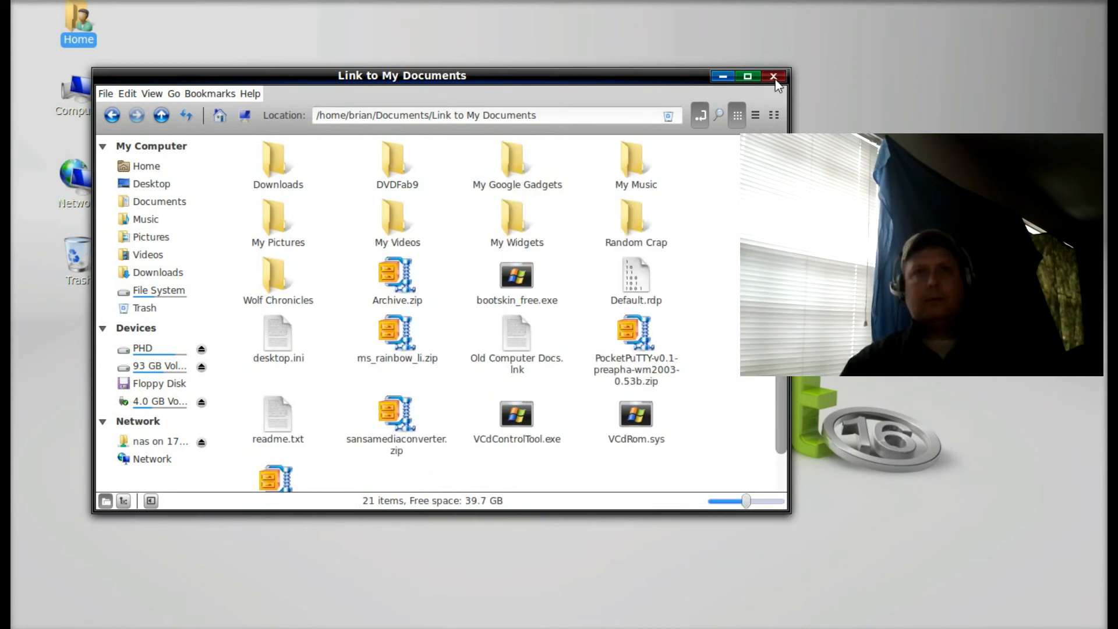
- Verify Link to My Videos and Link to My Pictures open the XP files from Home, then close Nemo
{"action": "left_click", "coordinate": [773, 76]}
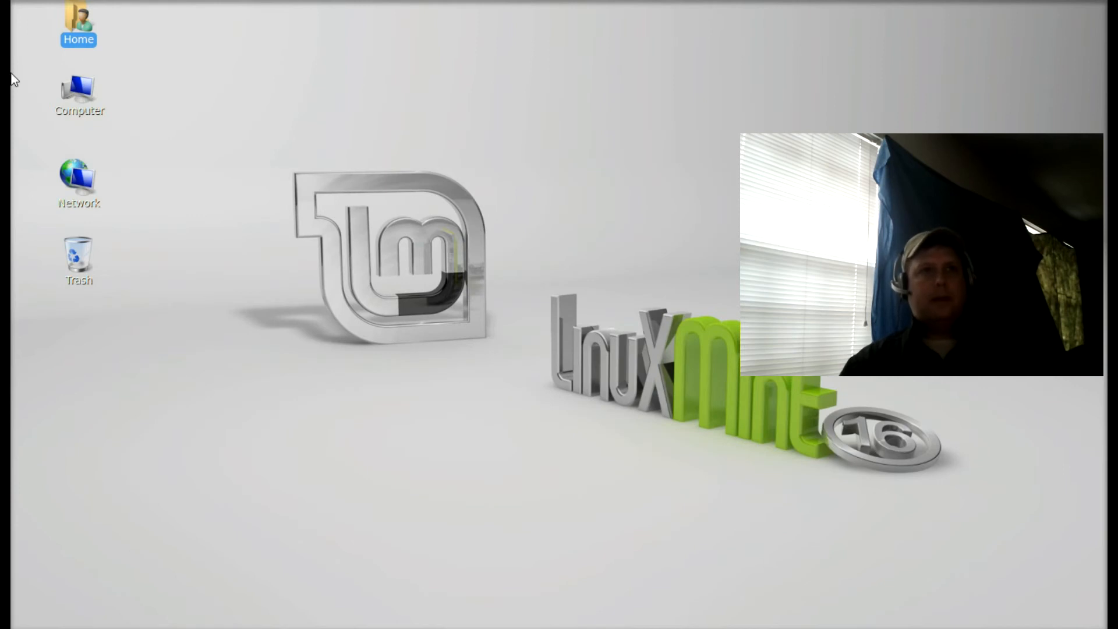
{"action": "double_click", "coordinate": [78, 21]}
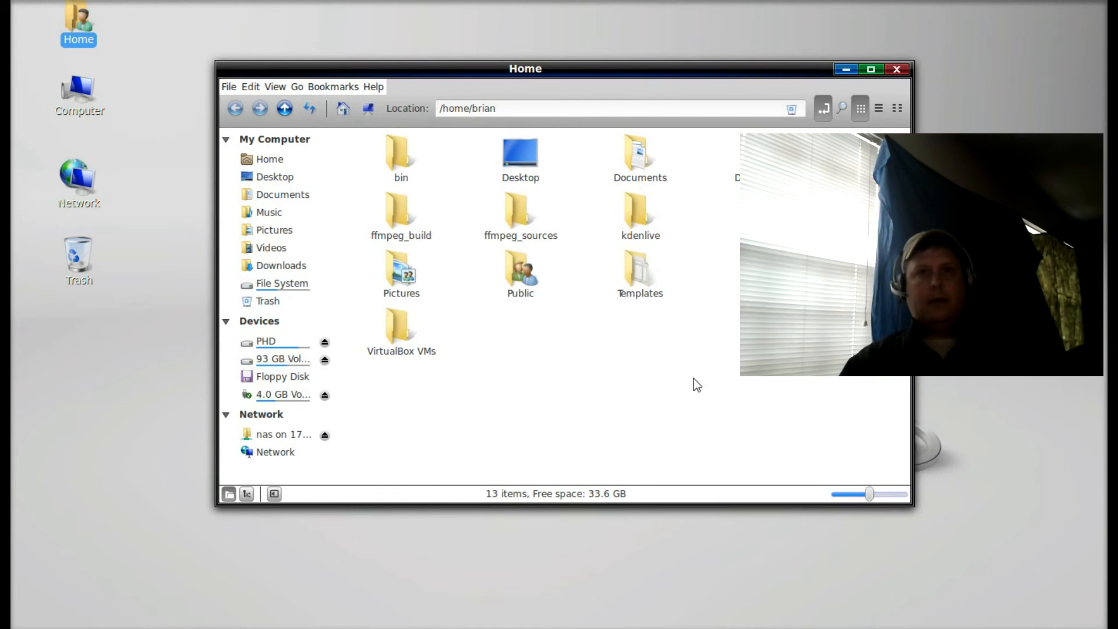
{"action": "left_click", "coordinate": [270, 247]}
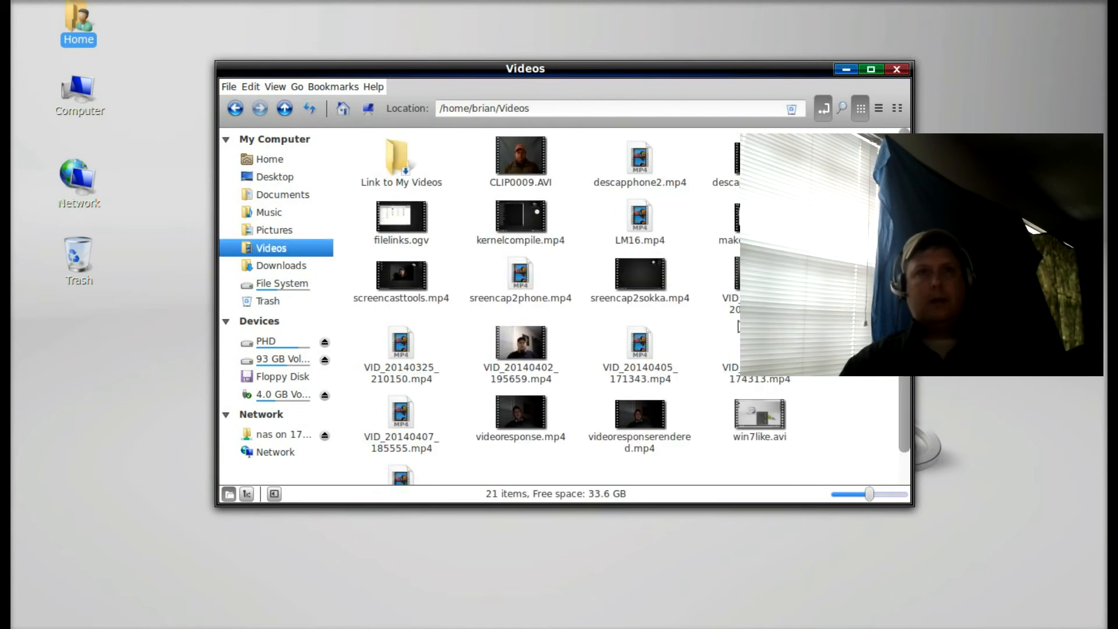
{"action": "double_click", "coordinate": [400, 154]}
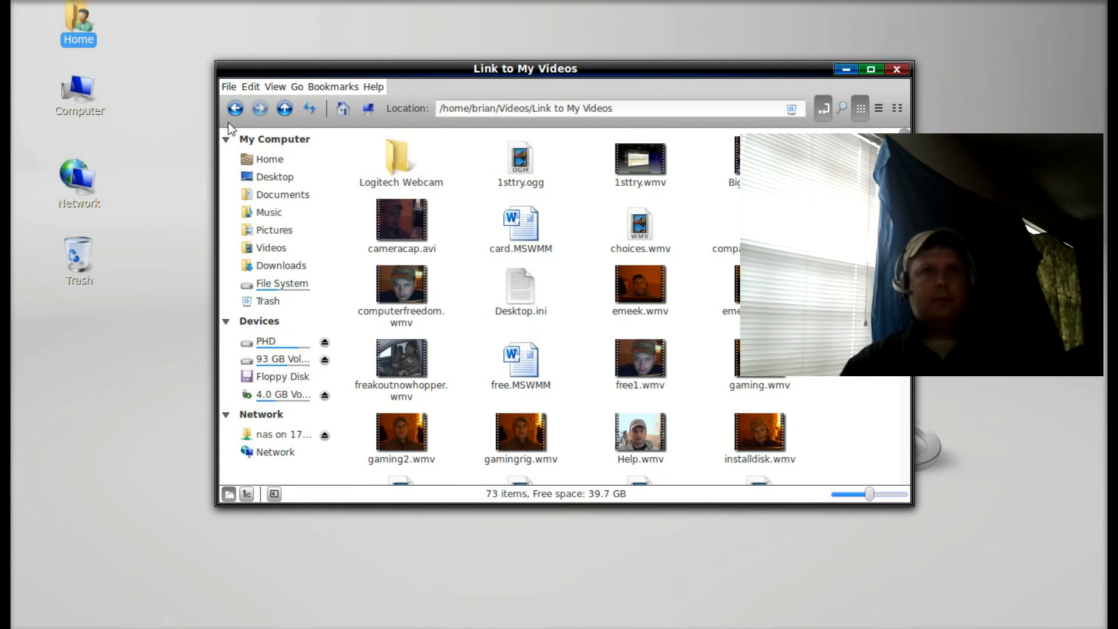
{"action": "left_click", "coordinate": [235, 108]}
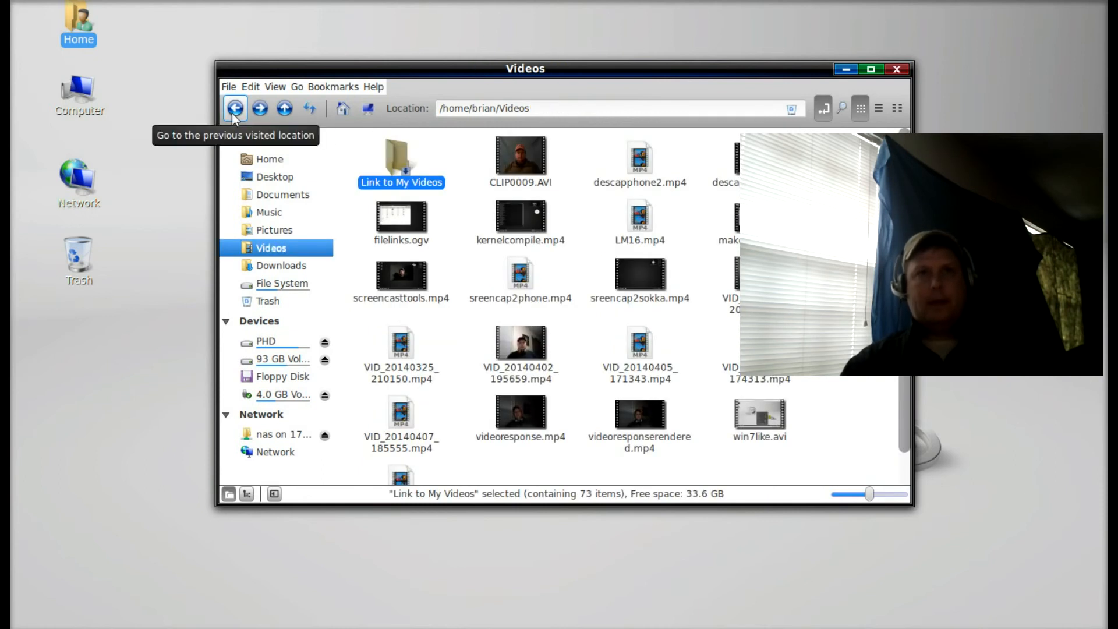
{"action": "left_click", "coordinate": [235, 108]}
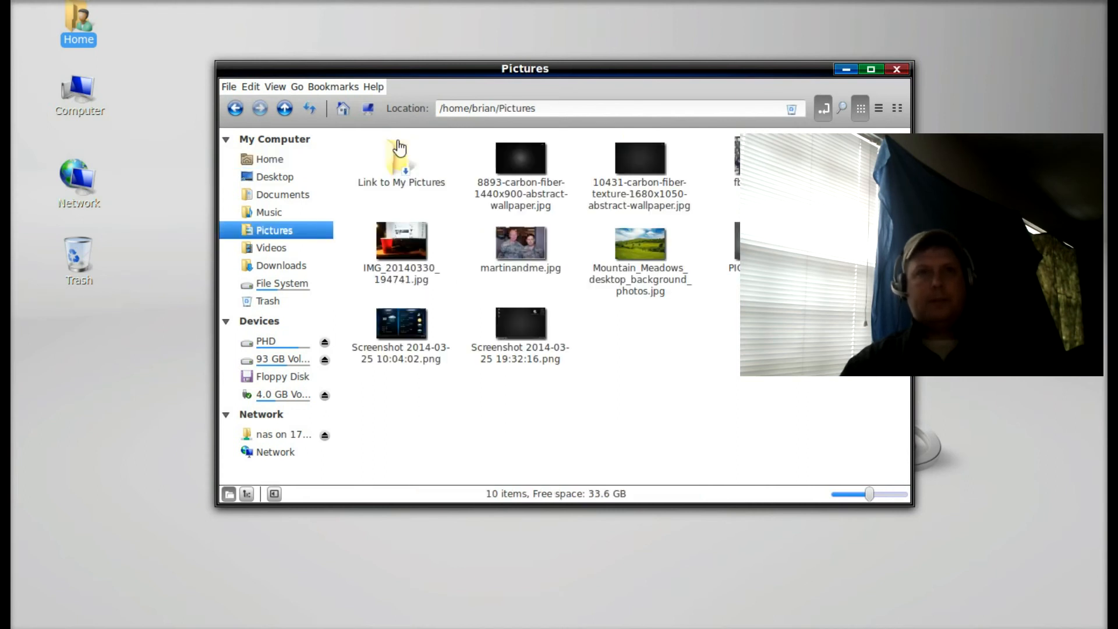
{"action": "double_click", "coordinate": [400, 159]}
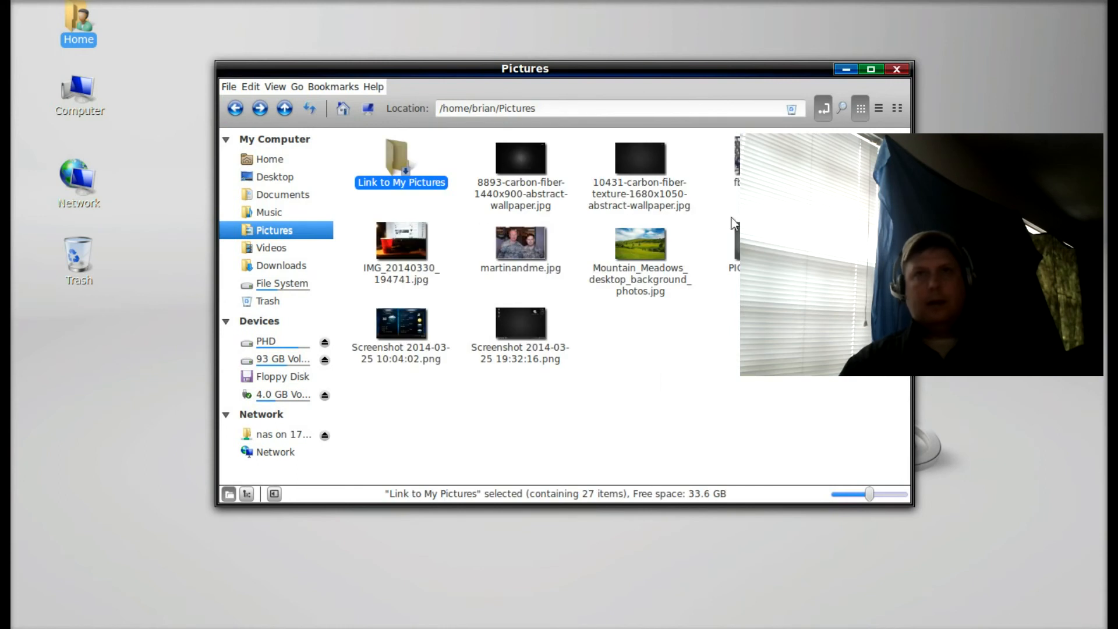
{"action": "left_click", "coordinate": [895, 68]}
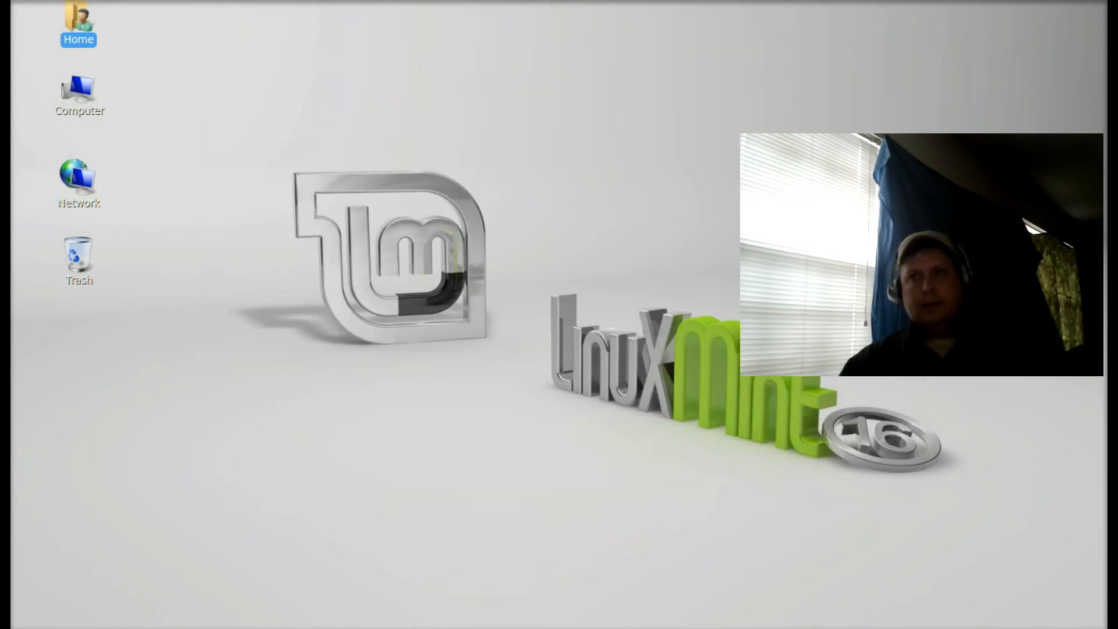